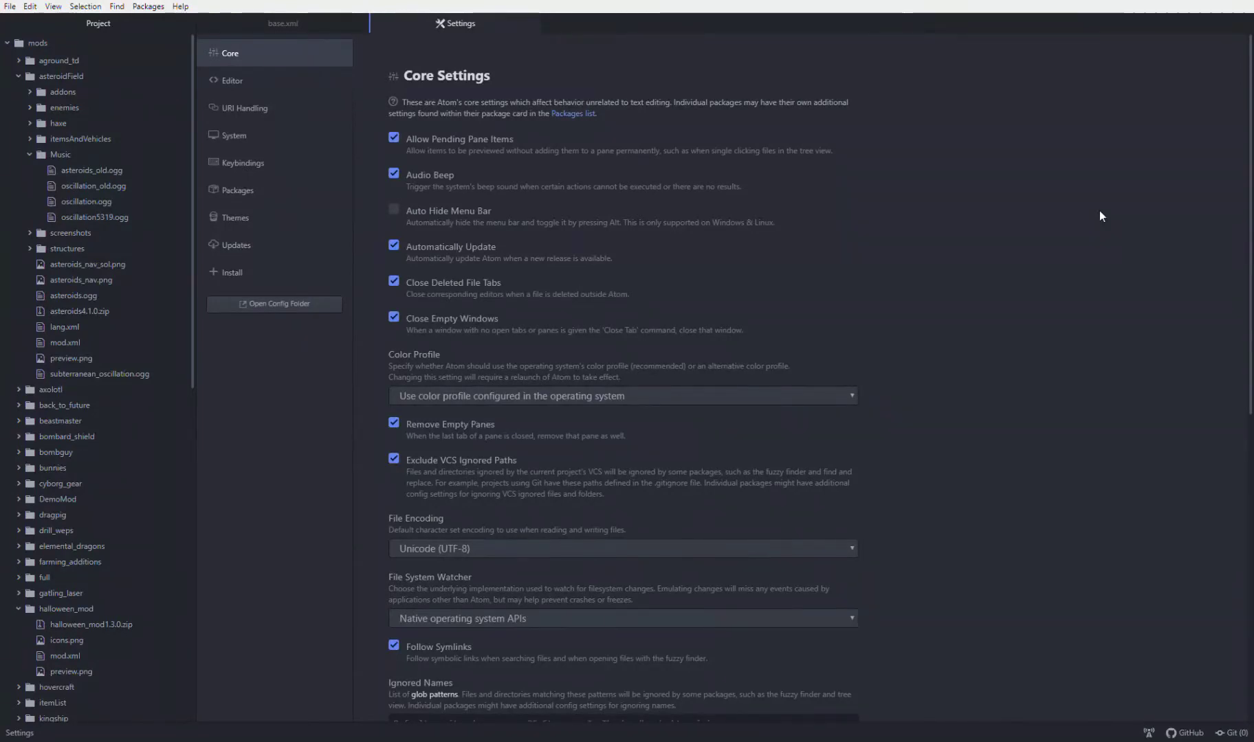
pyautogui.moveTo(702, 325)
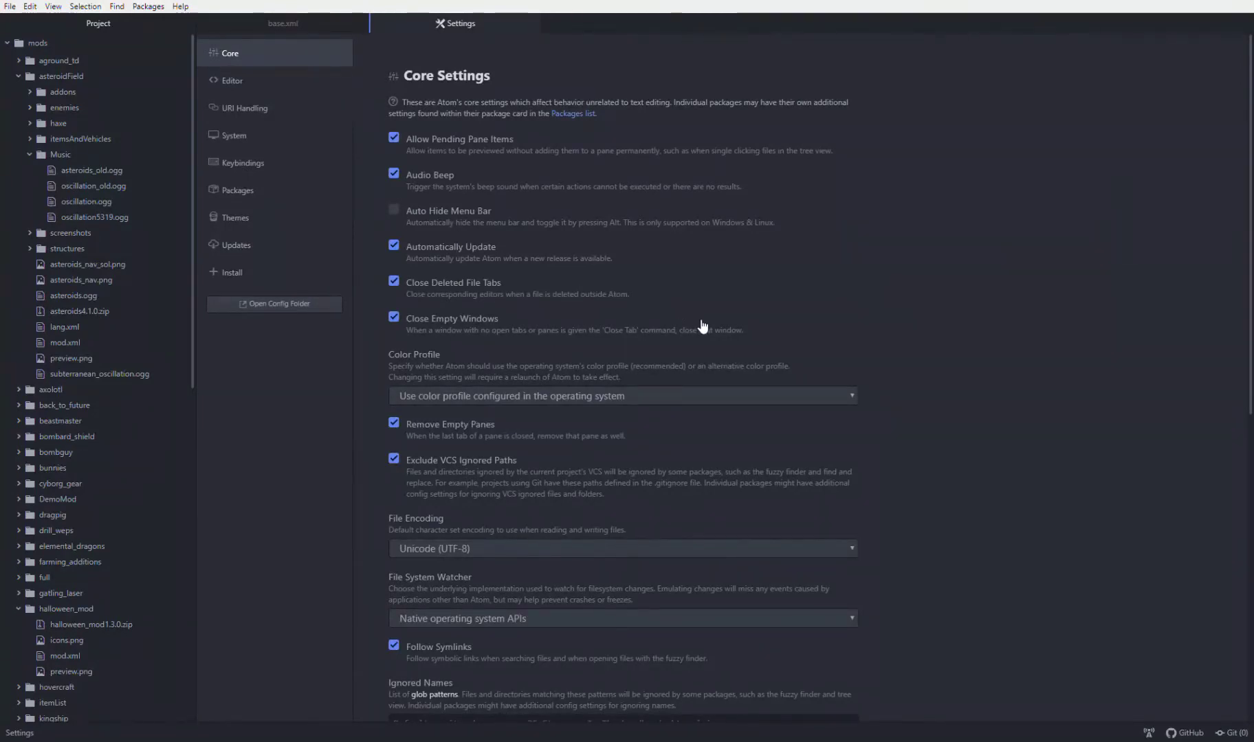
pyautogui.moveTo(733, 305)
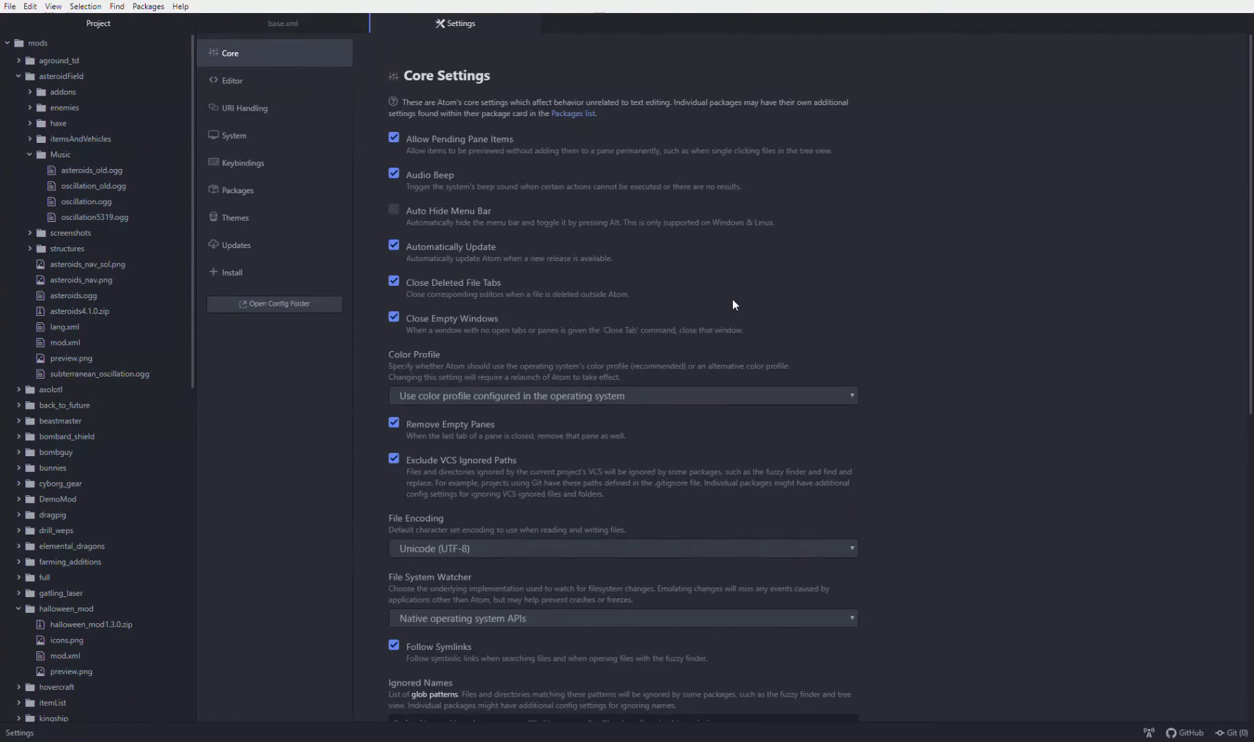
pyautogui.moveTo(837, 308)
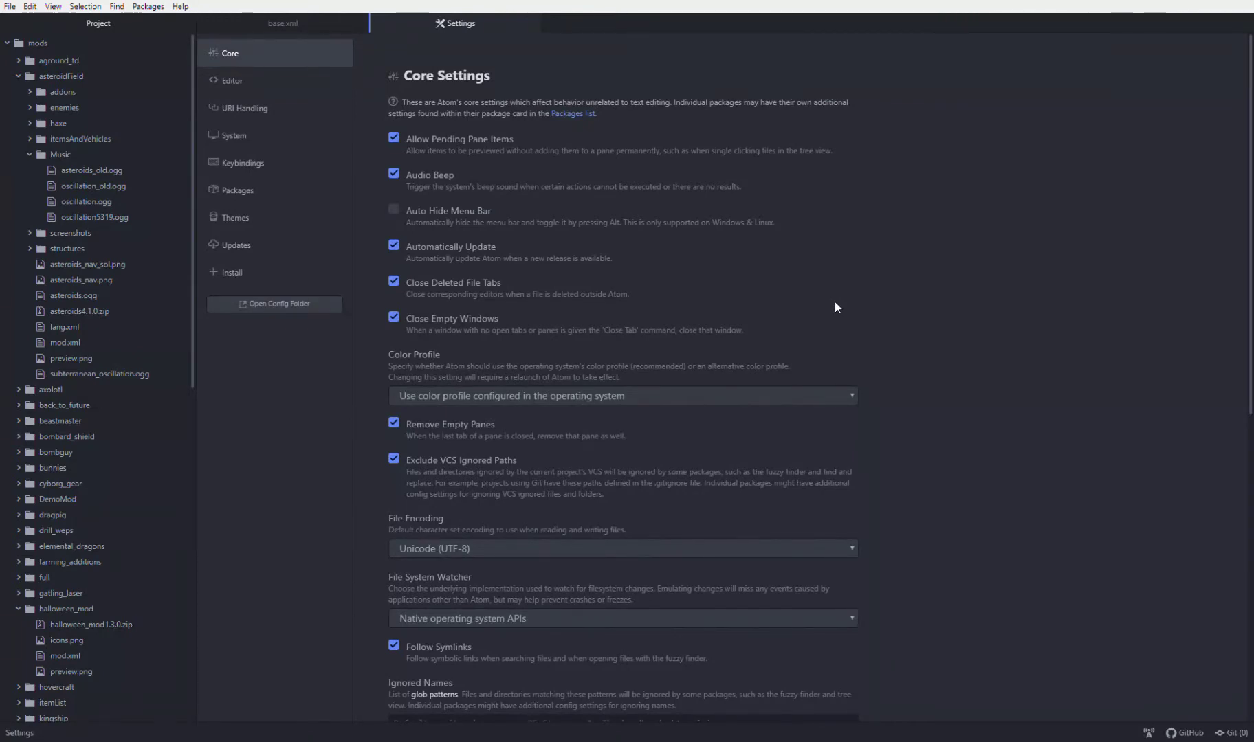
pyautogui.moveTo(279, 190)
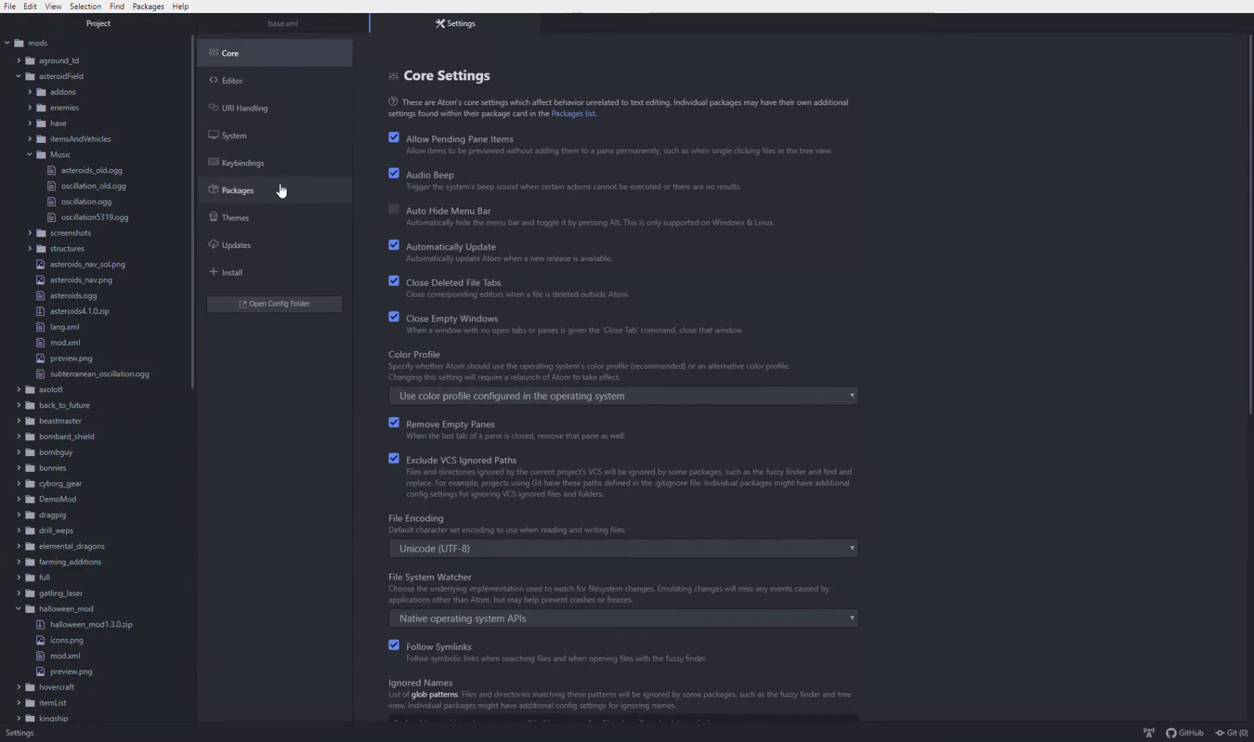
# Show Installed Packages, preview asteroids_old.ogg as a 1:34 audio tab, and return to settings.
pyautogui.click(238, 190)
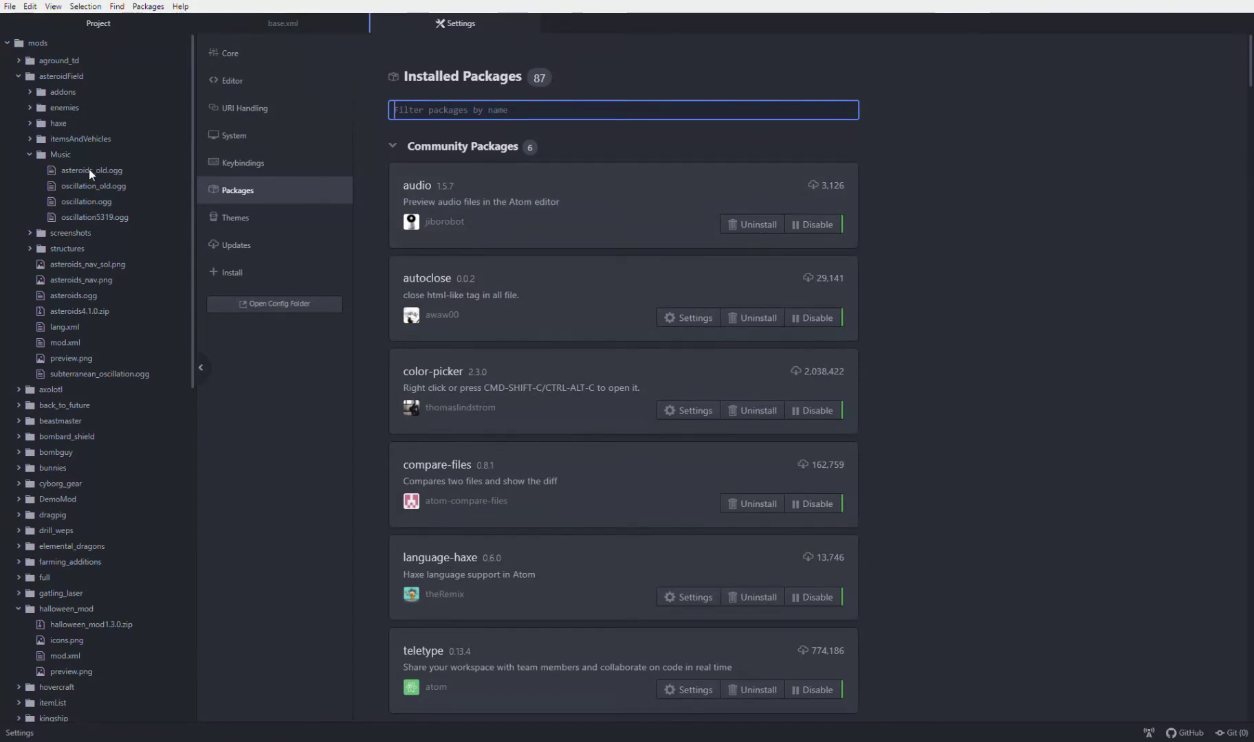
pyautogui.doubleClick(90, 169)
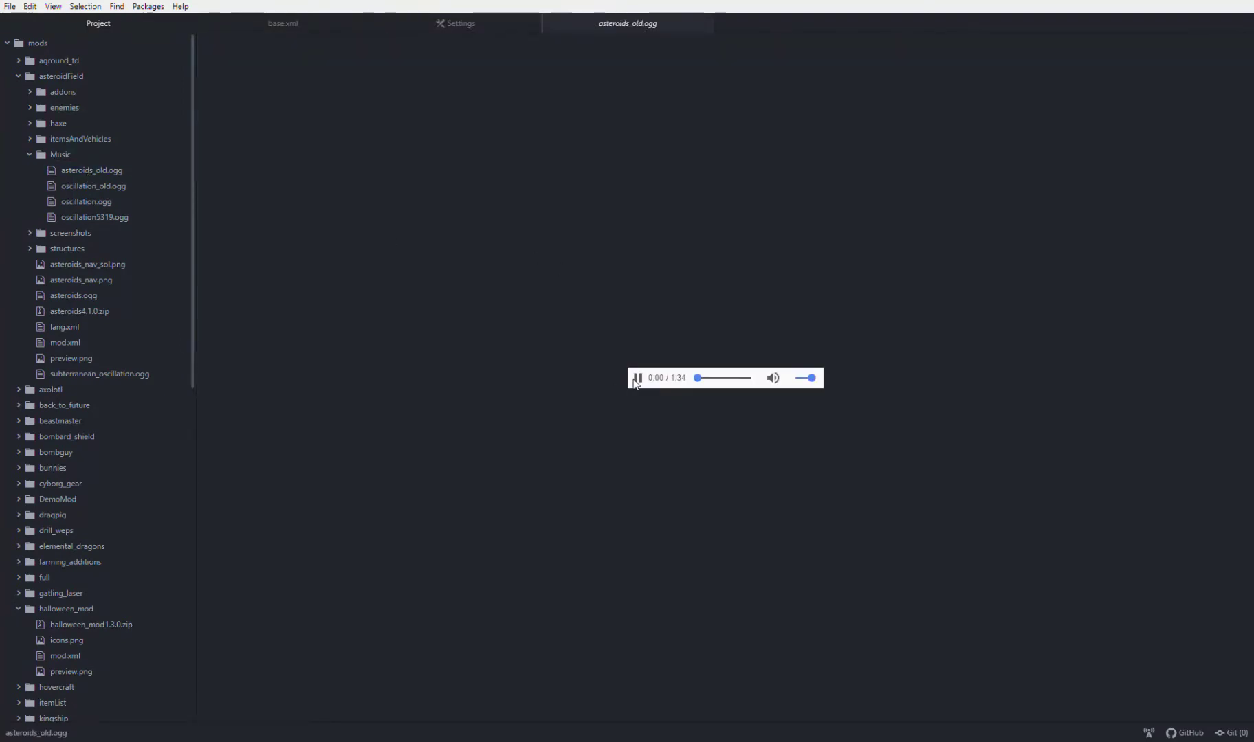
pyautogui.click(460, 23)
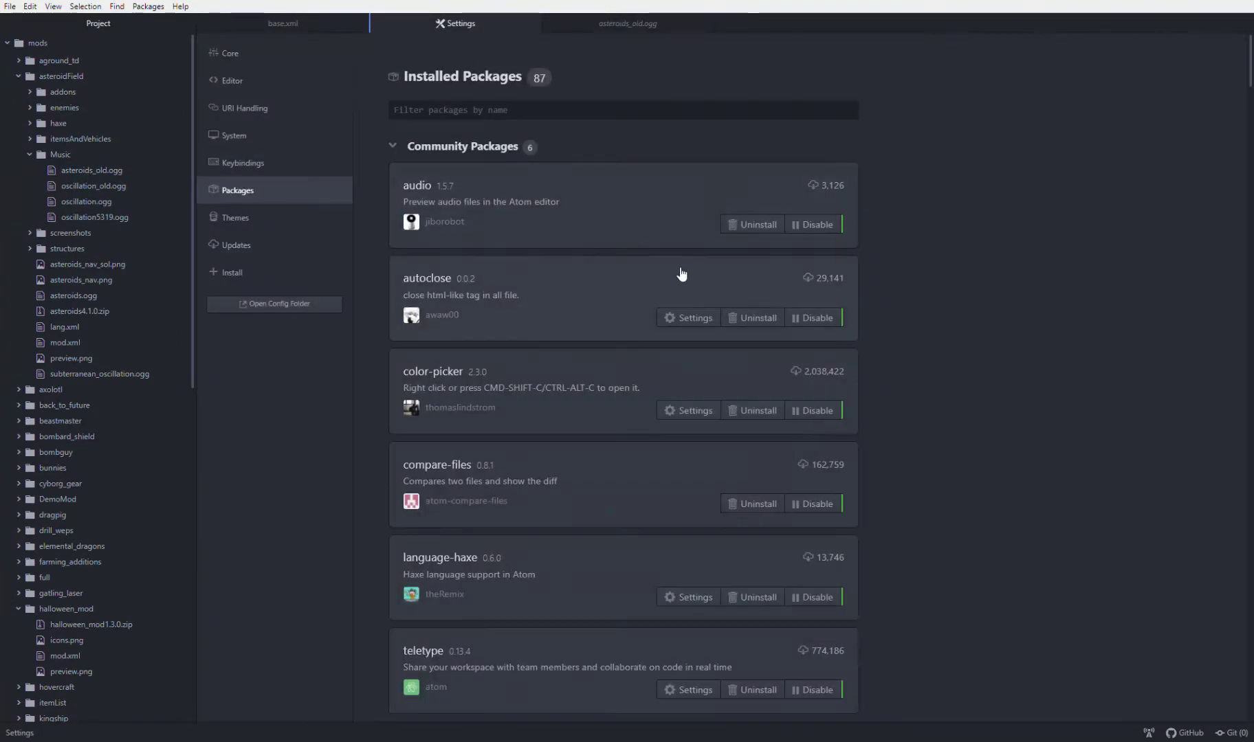
pyautogui.moveTo(832, 295)
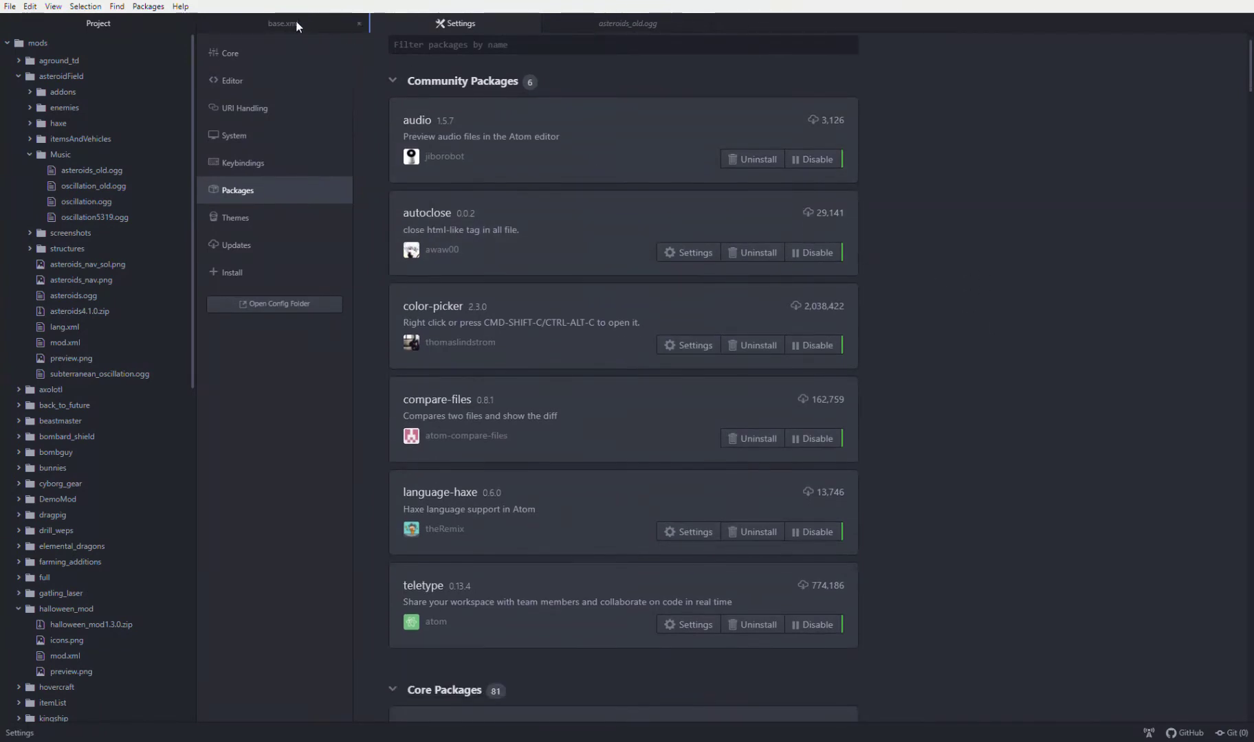
# In base.xml, close the lang element and add an empty <tag></tag> element below it.
pyautogui.click(280, 24)
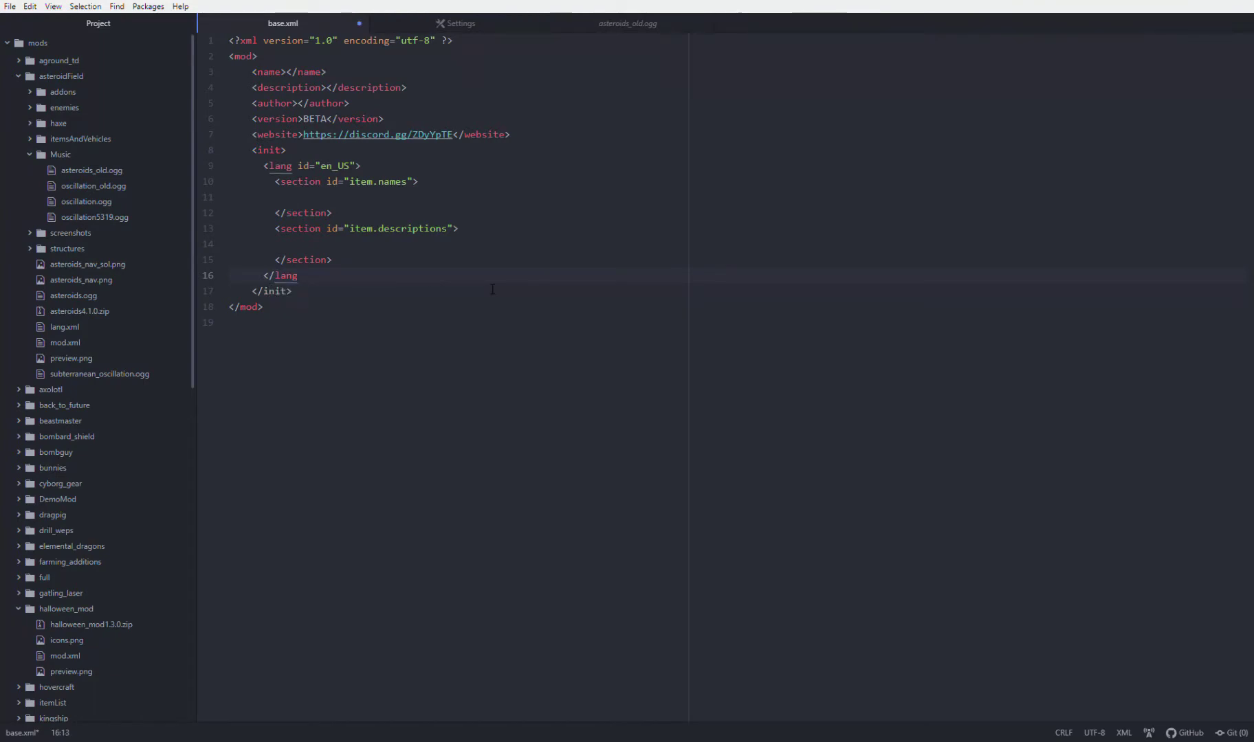
pyautogui.write('>')
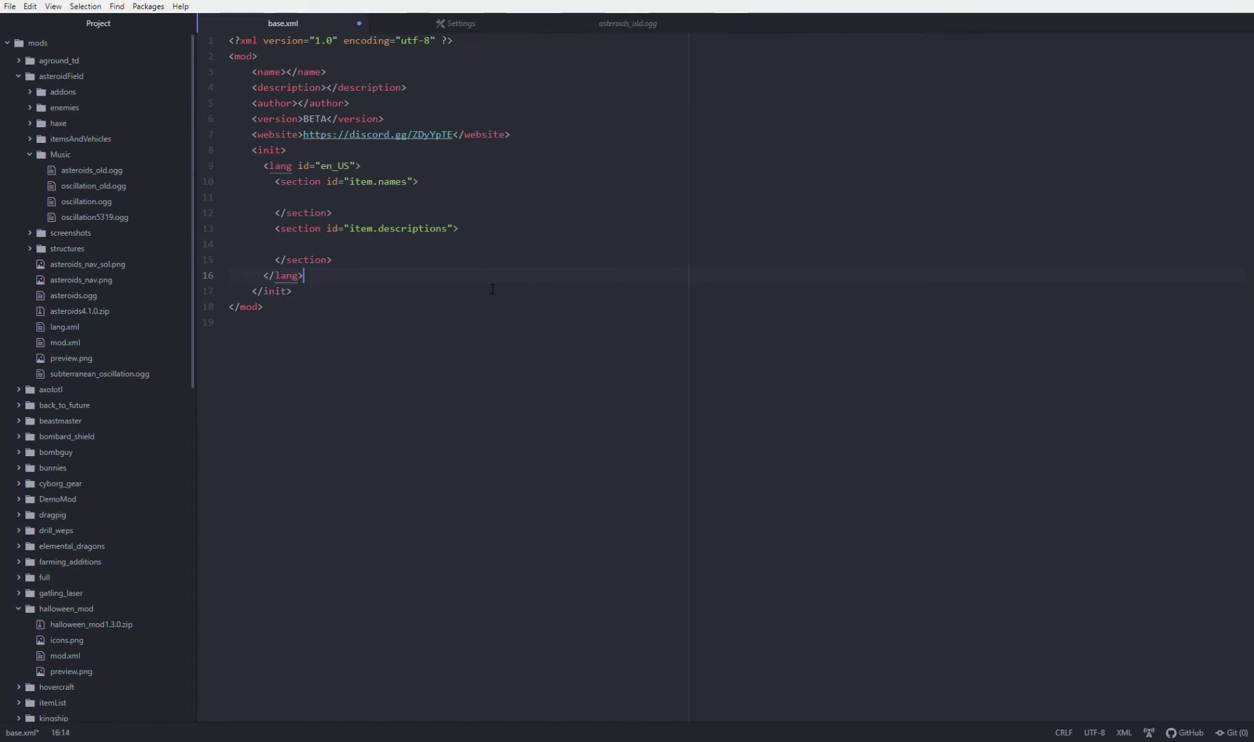
pyautogui.write('<tag')
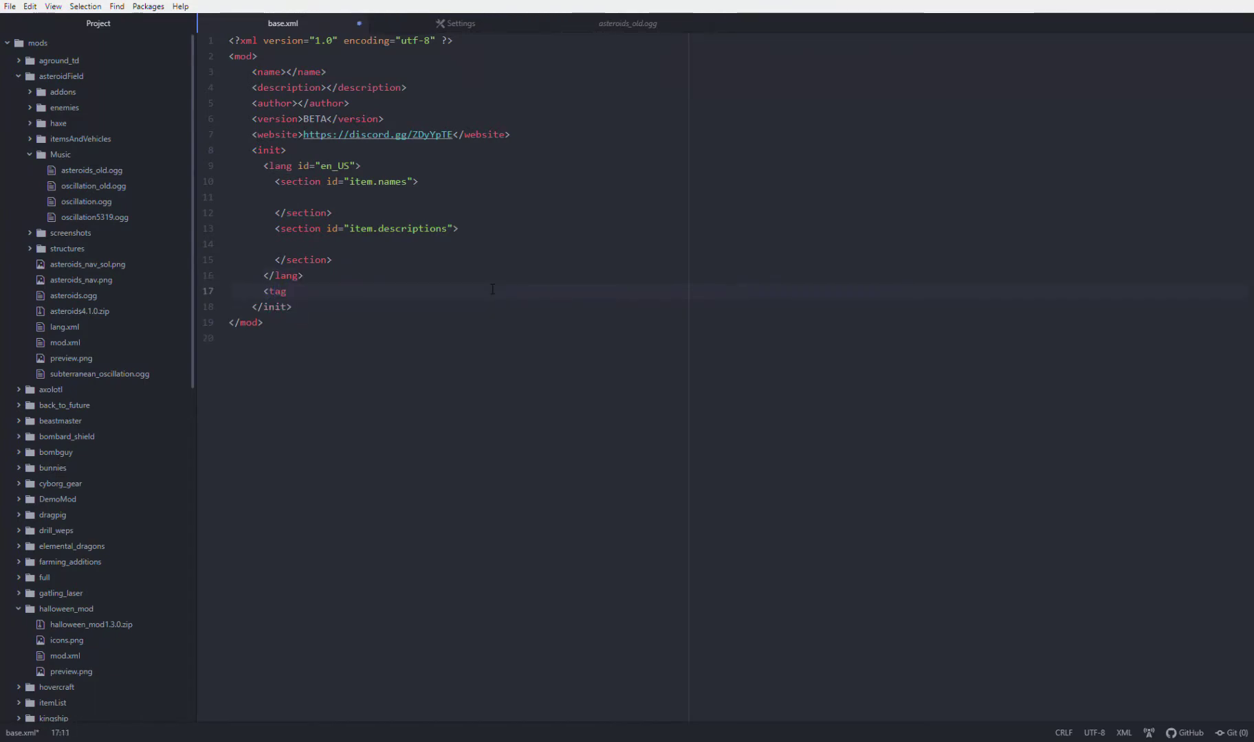
pyautogui.click(287, 290)
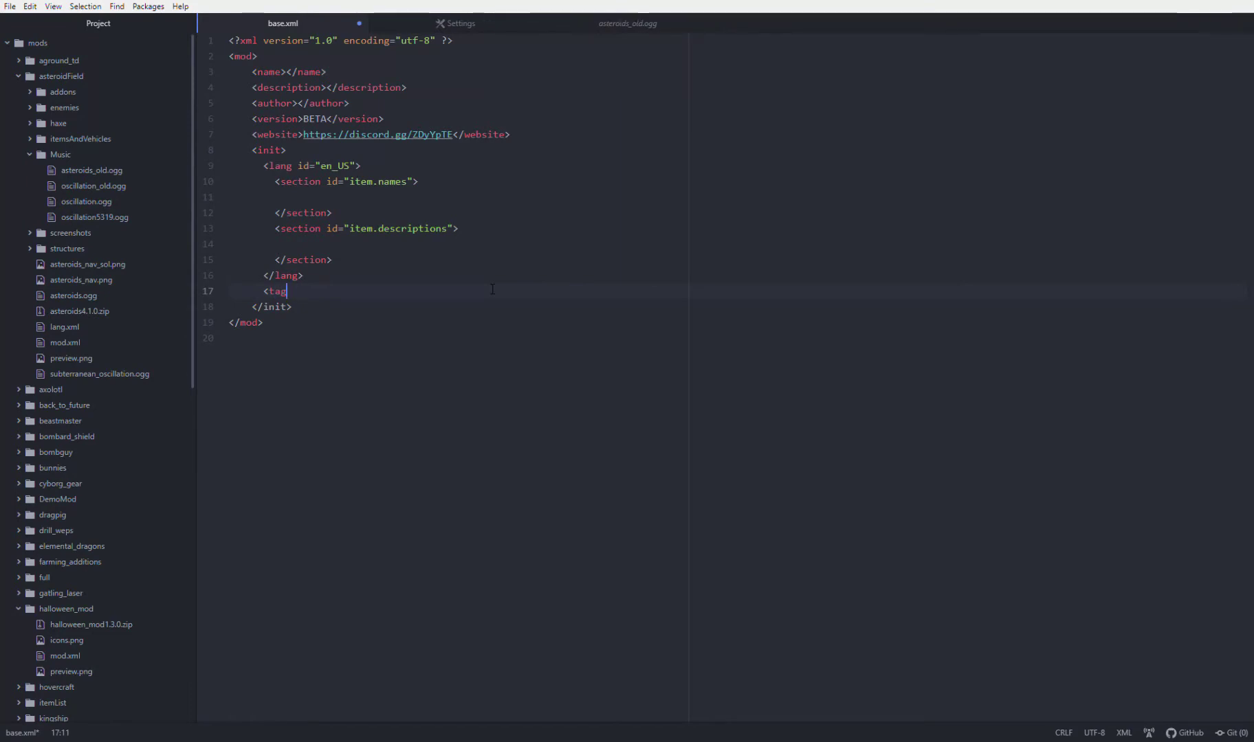
pyautogui.write('></tag>')
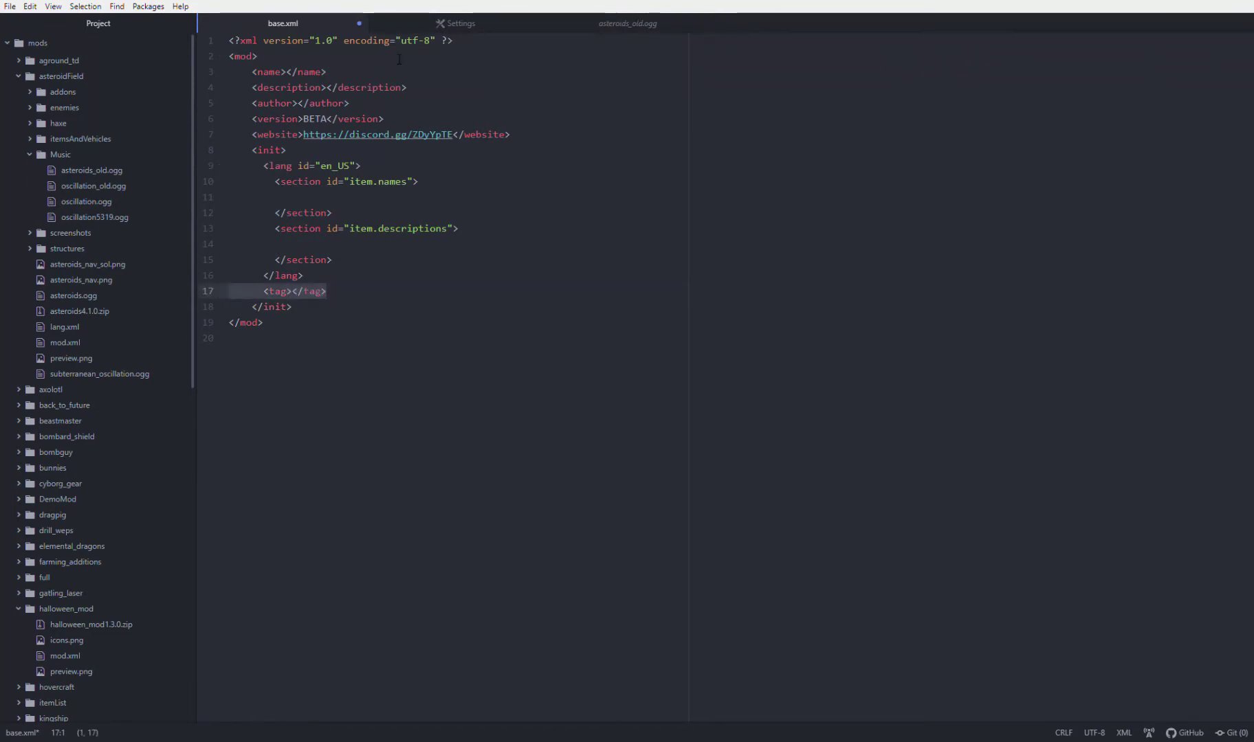
# Add the hex colour #aaaaaa on the next line and change it to #1dcd5e with color-picker.
pyautogui.click(459, 23)
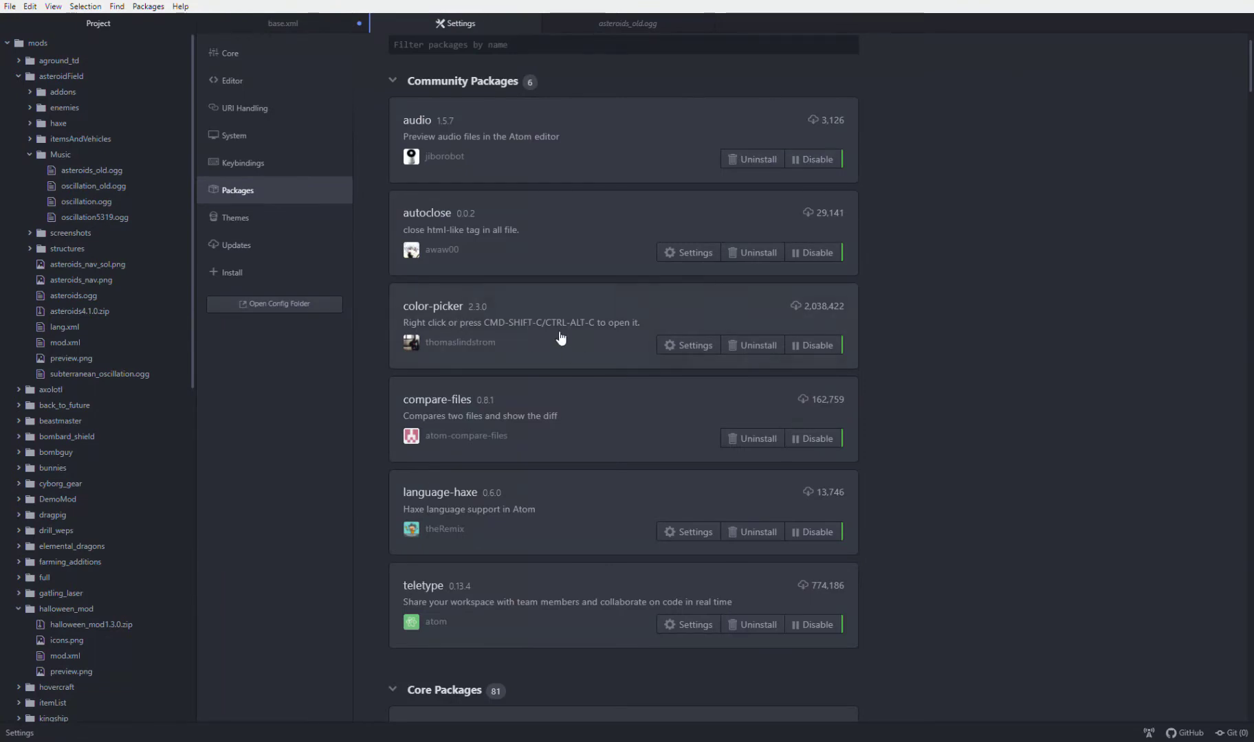
pyautogui.click(282, 23)
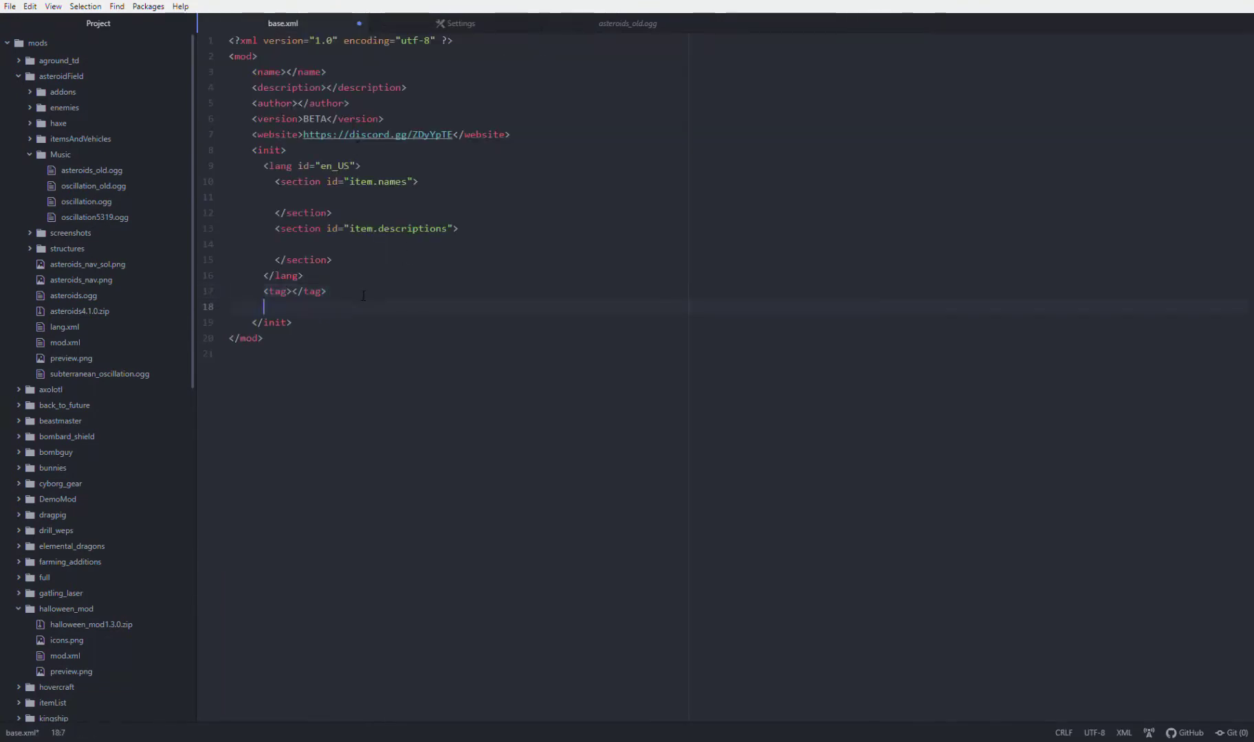
pyautogui.write('#aaaaaa')
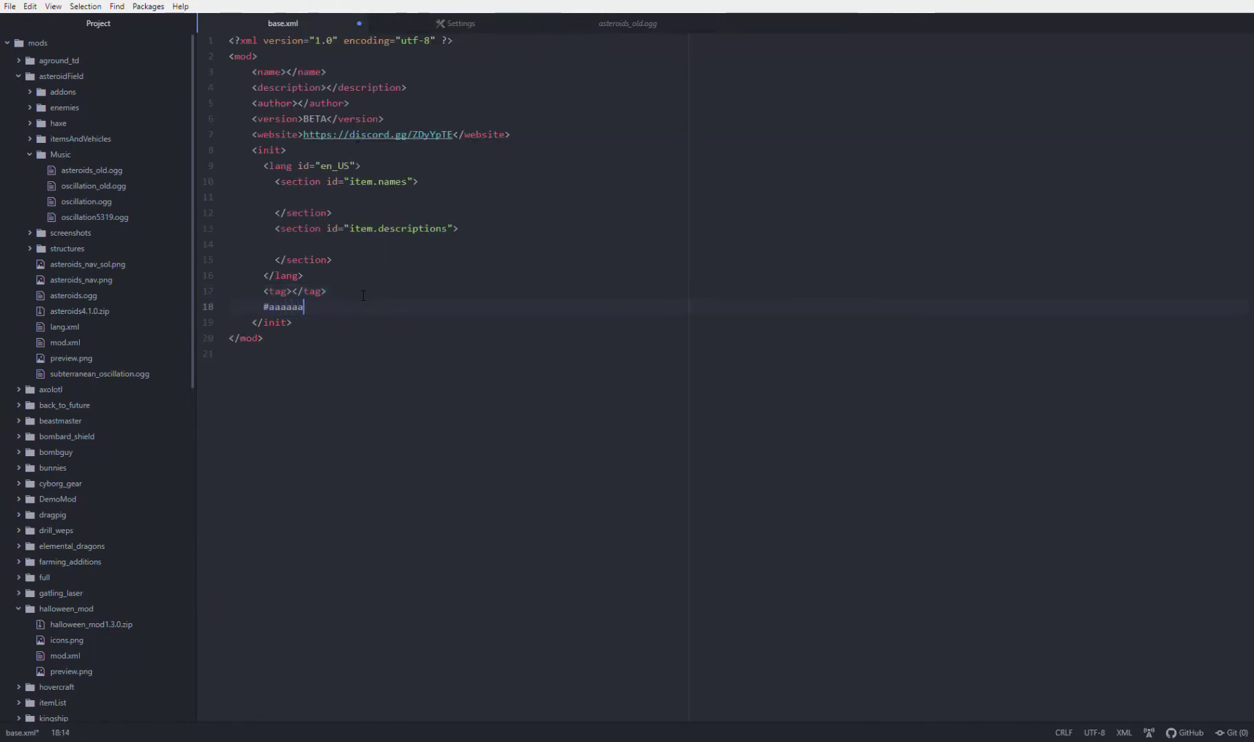
pyautogui.click(283, 307)
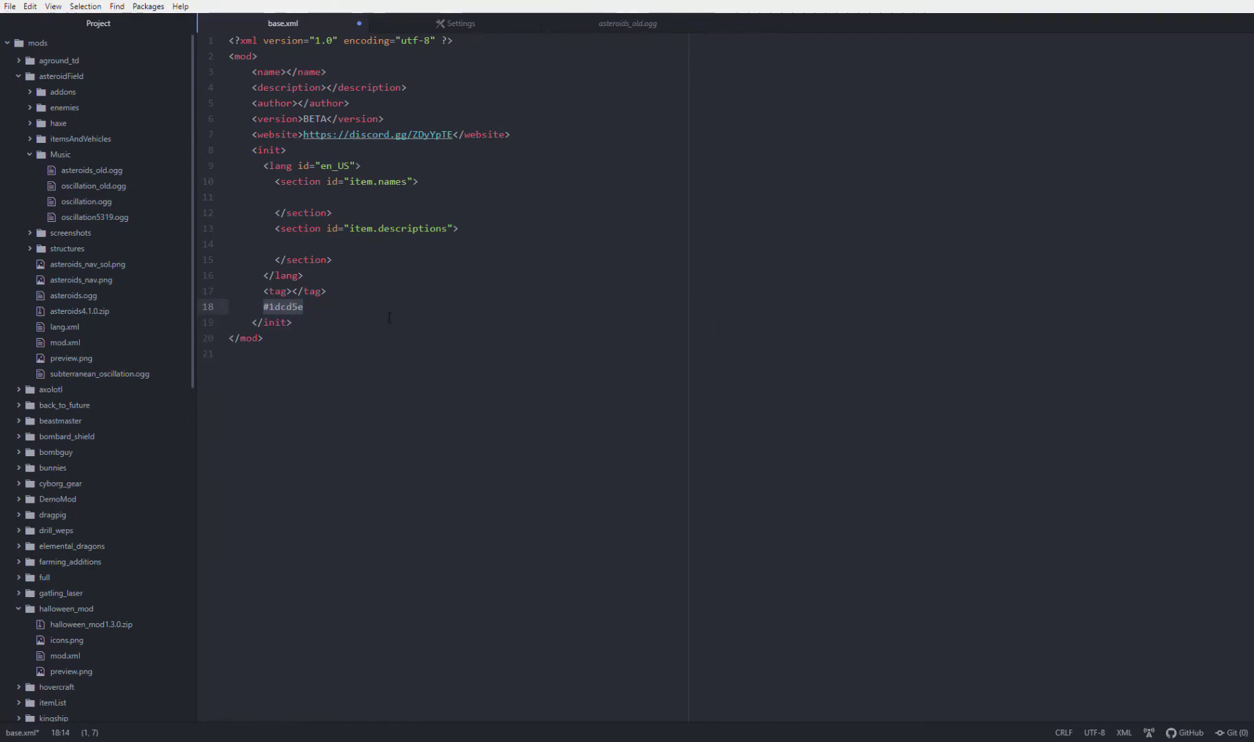
# Return to the Installed Packages list showing the six community packages.
pyautogui.click(454, 23)
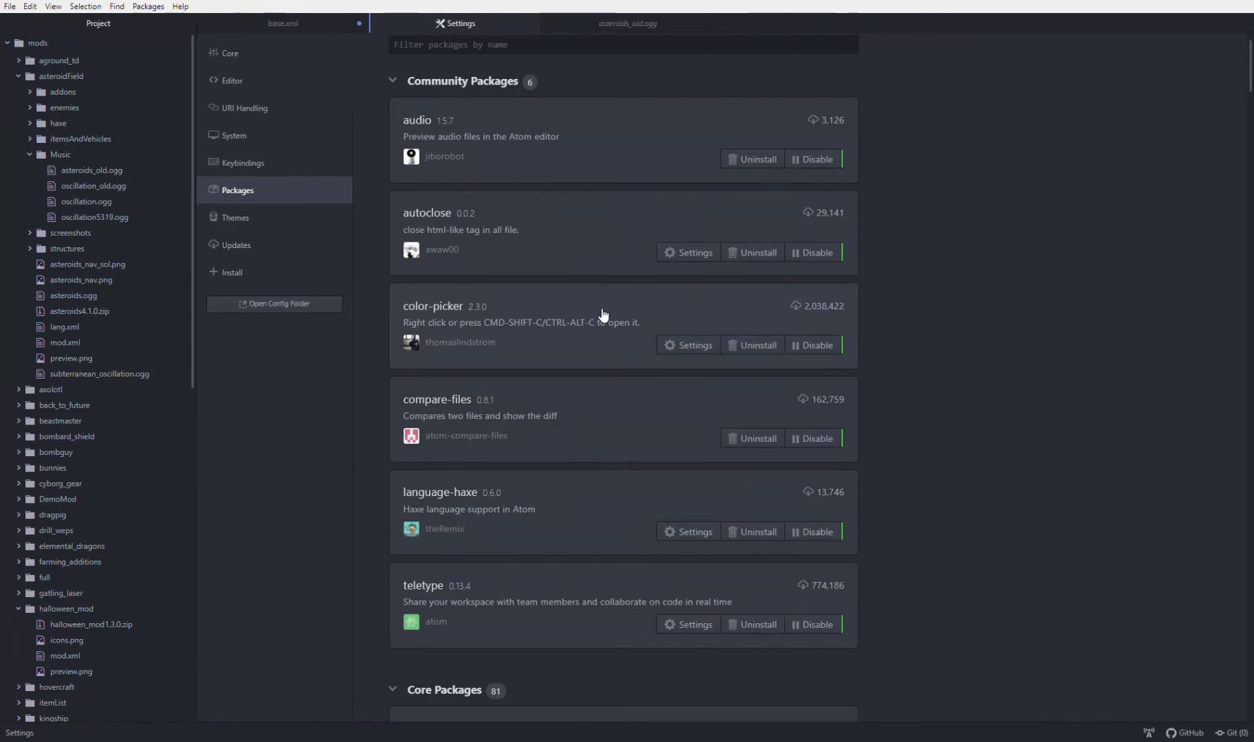
pyautogui.moveTo(583, 416)
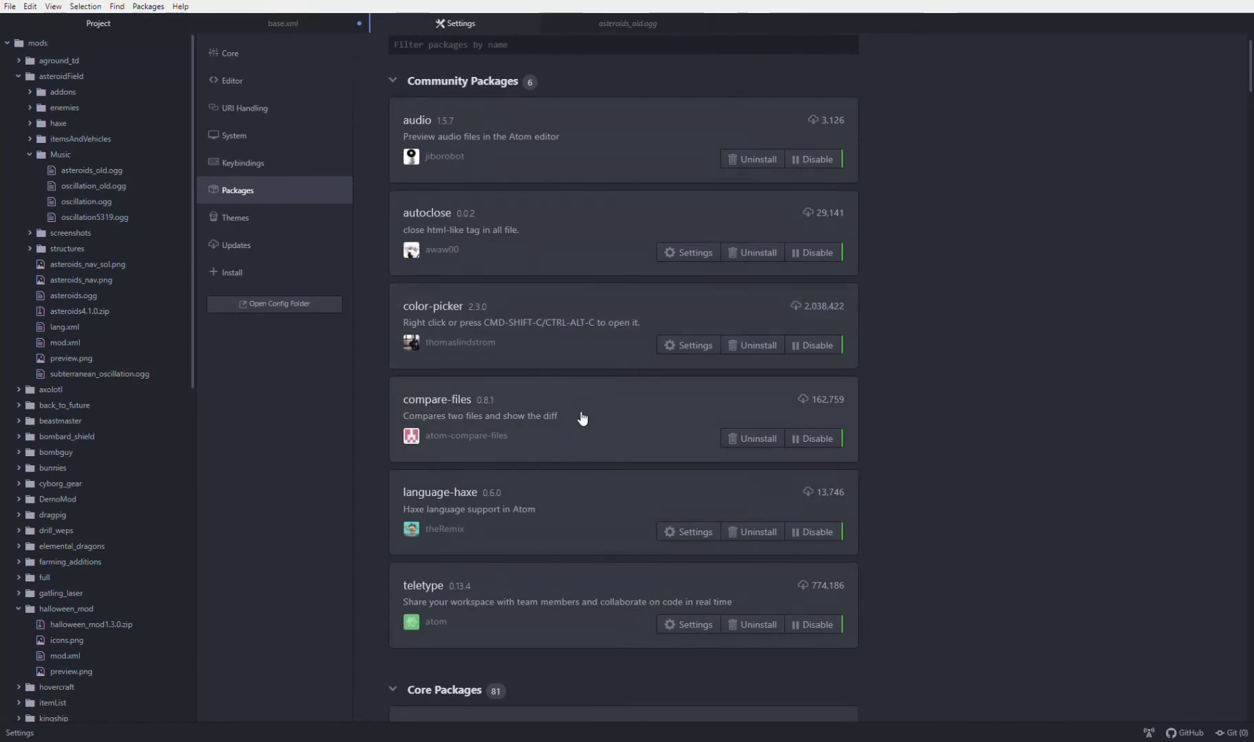
pyautogui.moveTo(774, 499)
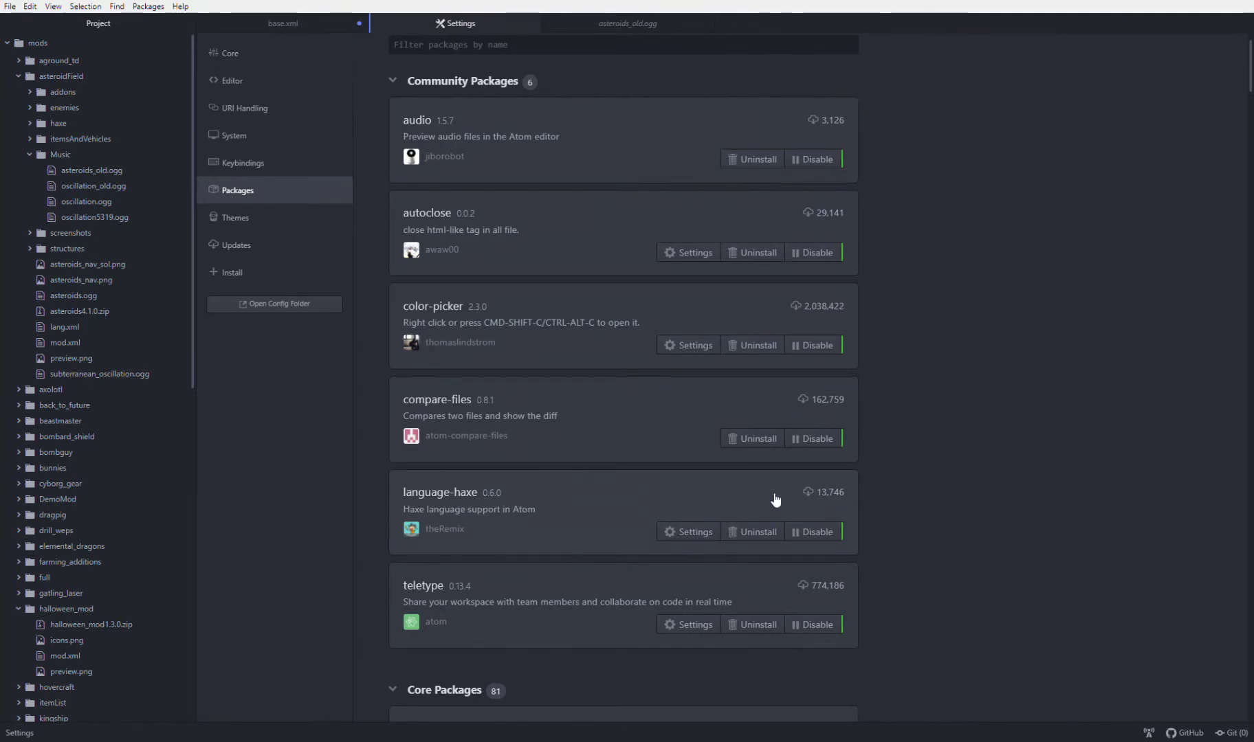
pyautogui.moveTo(483, 611)
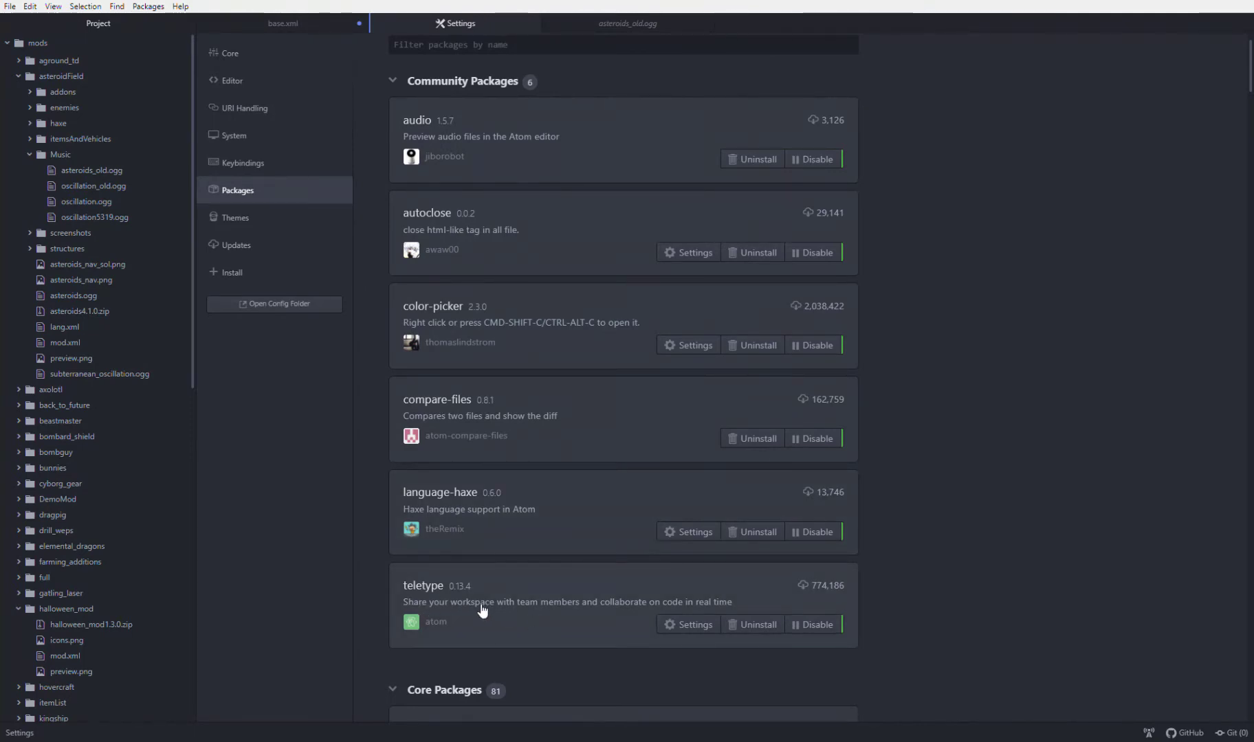
pyautogui.scroll(-3)
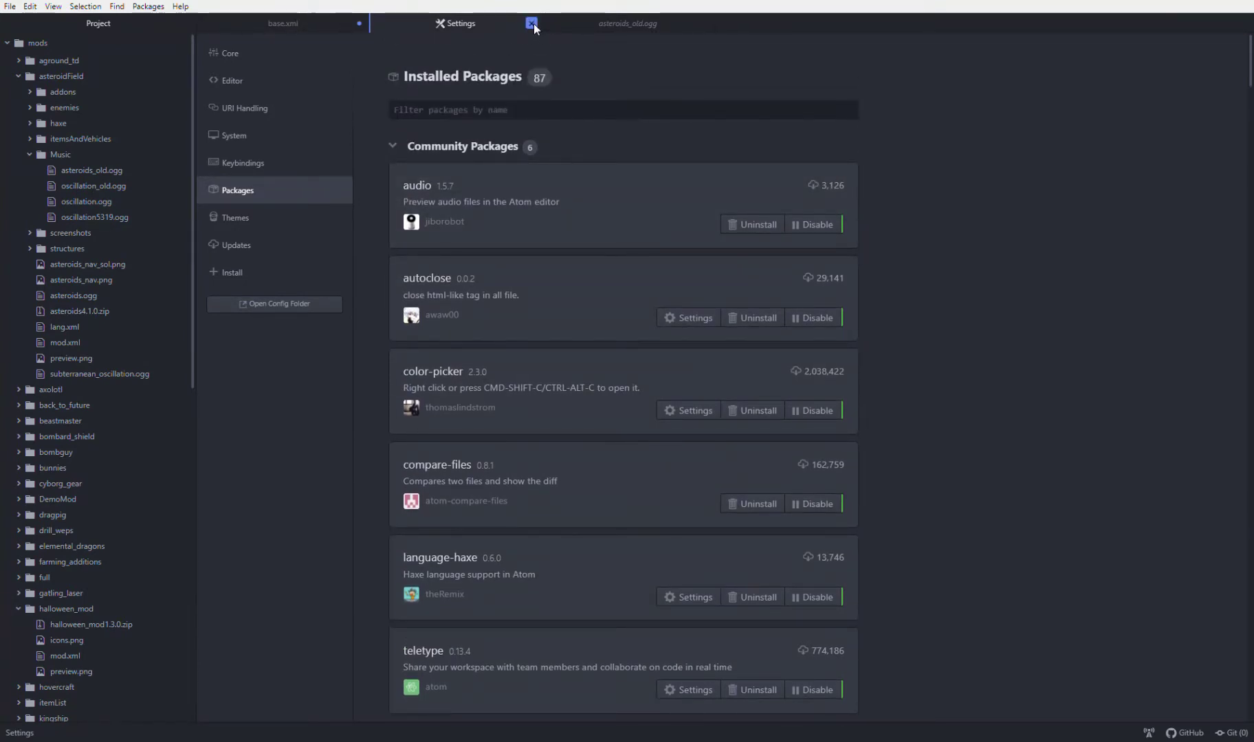
# Close the settings and audio preview tabs and begin adding a new folder.
pyautogui.click(530, 24)
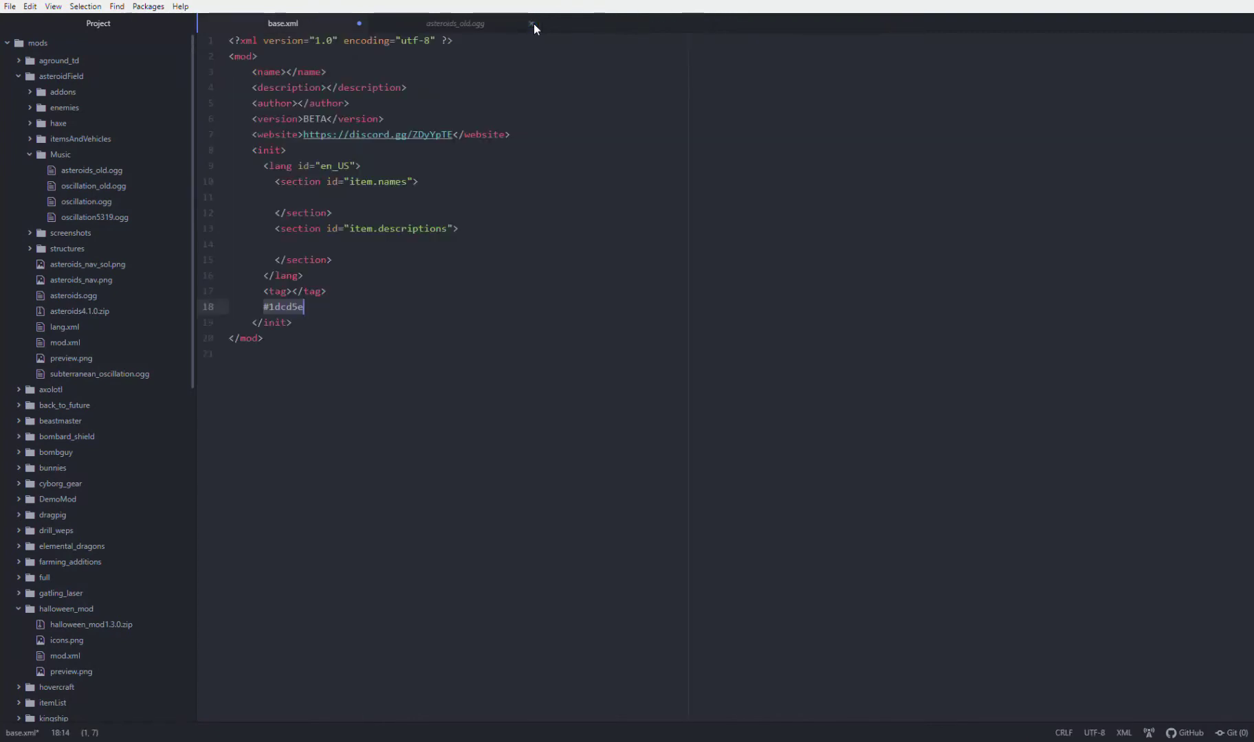
pyautogui.click(530, 24)
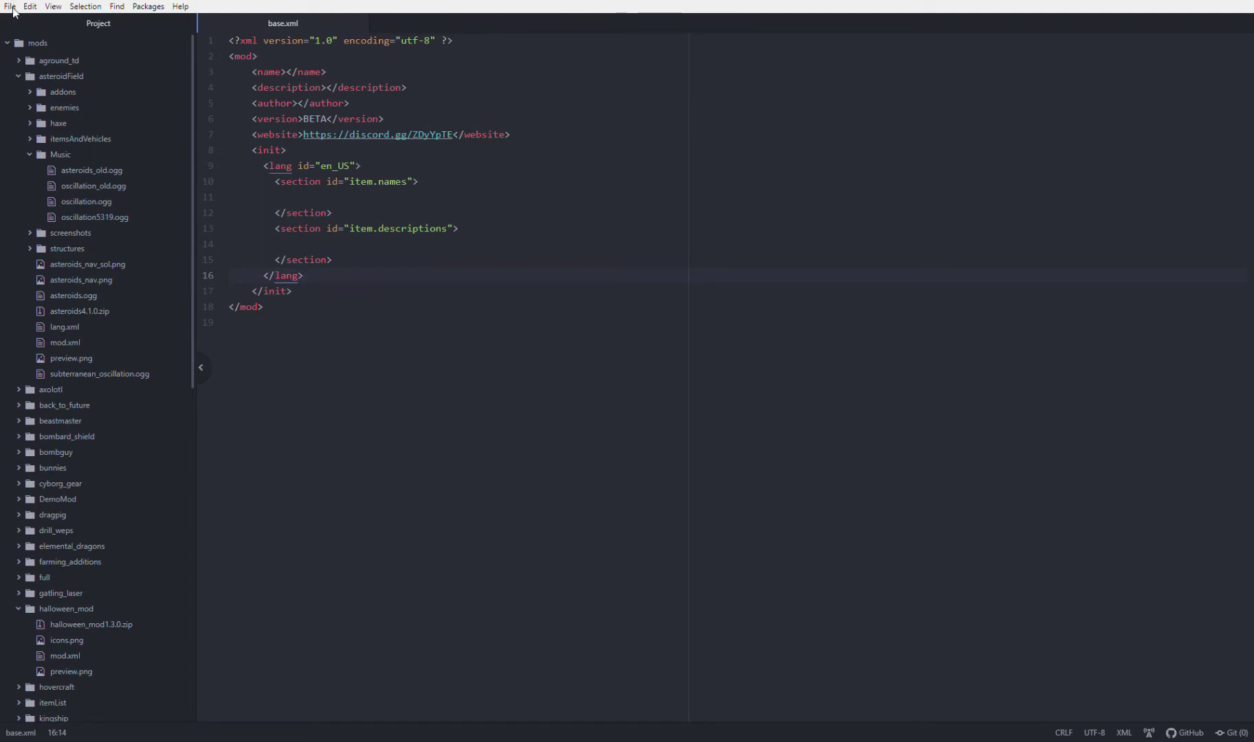
pyautogui.click(302, 275)
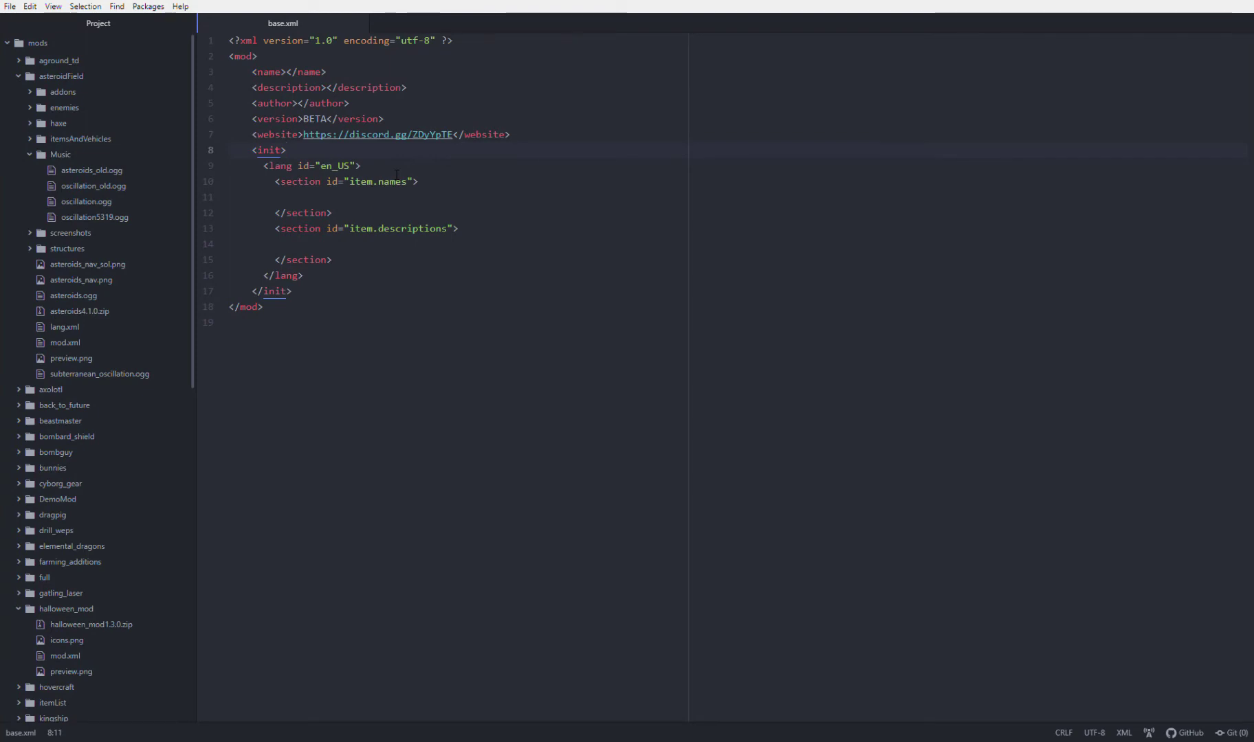
# Expand the core, mods and full mod folders in the project tree to browse their contents.
pyautogui.click(37, 42)
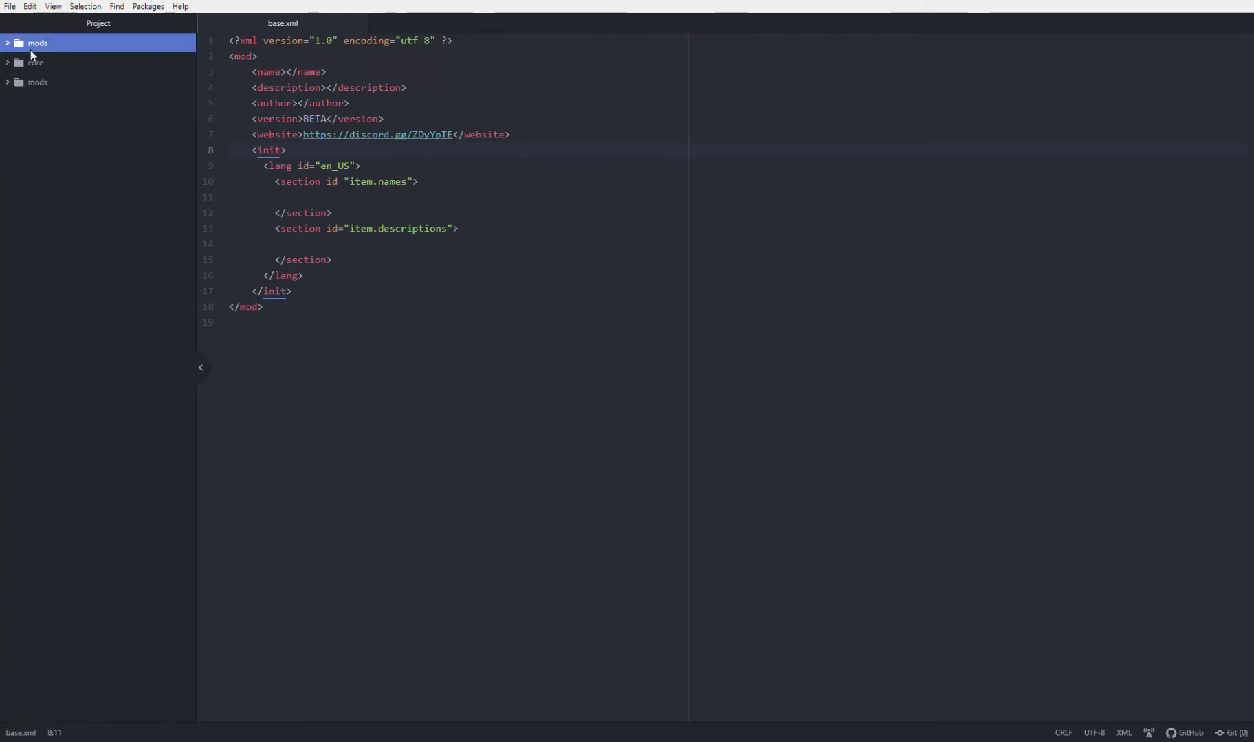
pyautogui.click(36, 62)
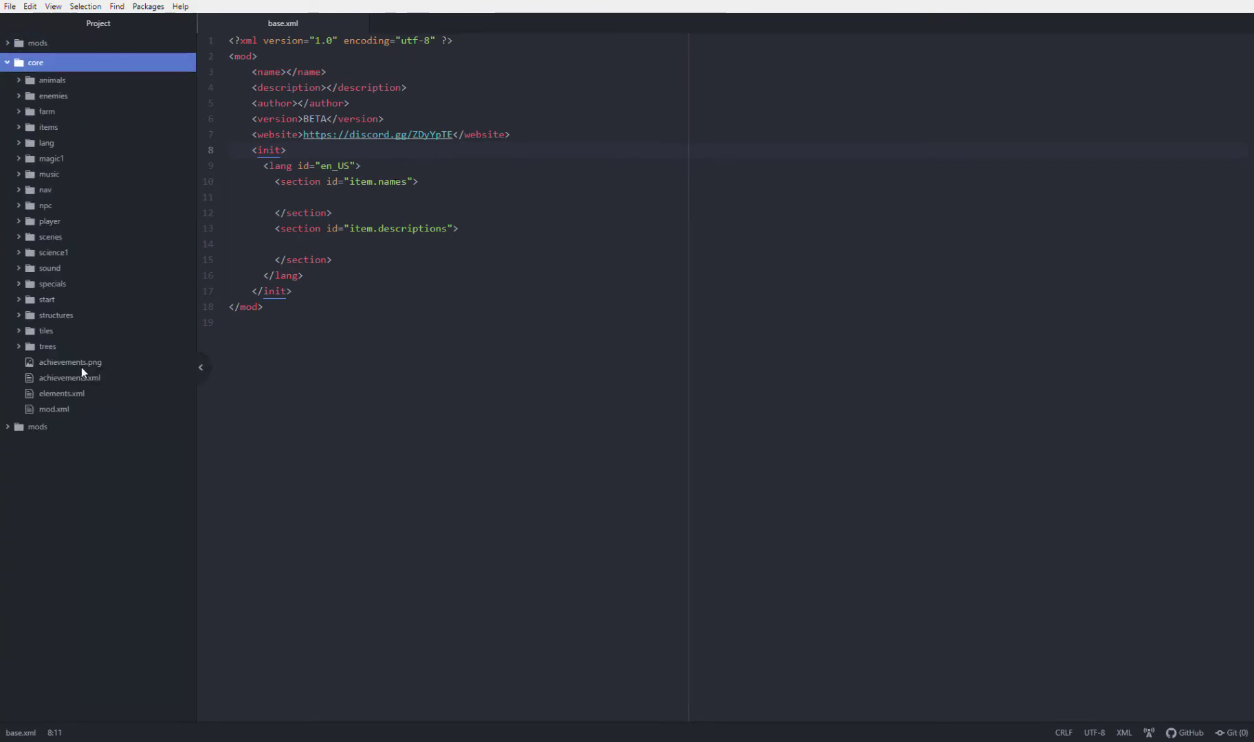
pyautogui.moveTo(70, 52)
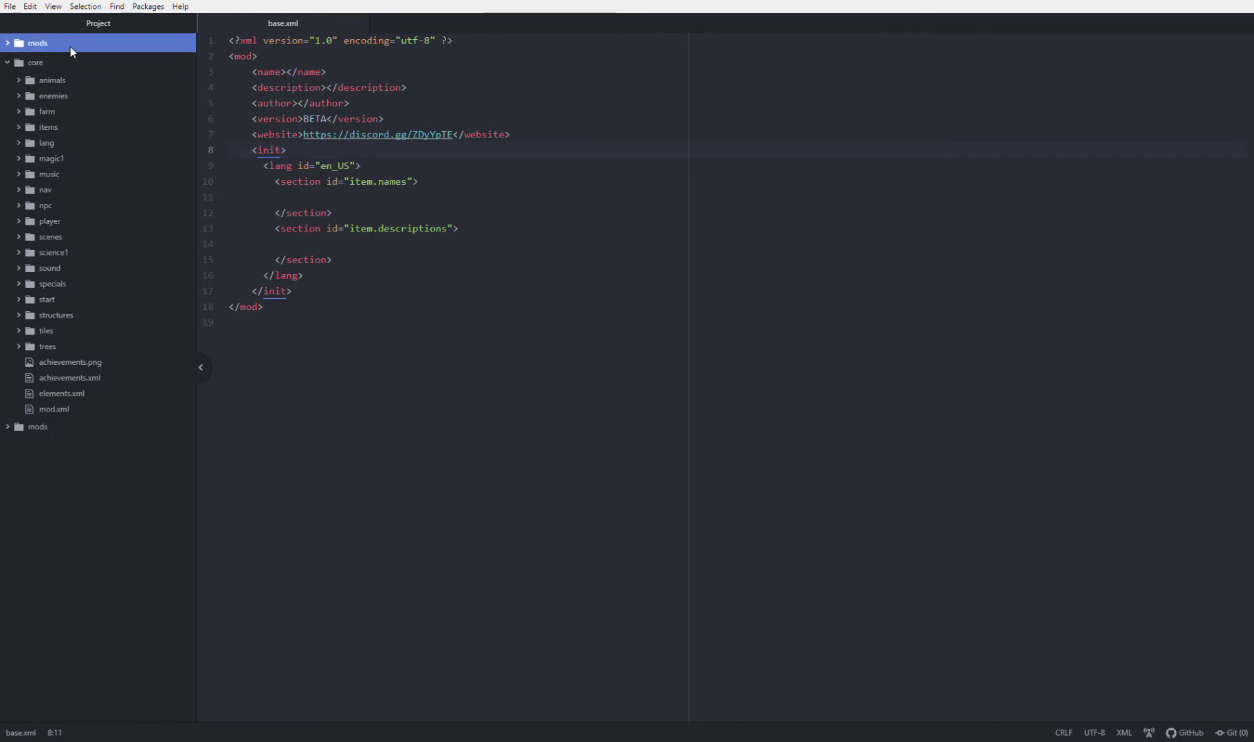
pyautogui.click(38, 43)
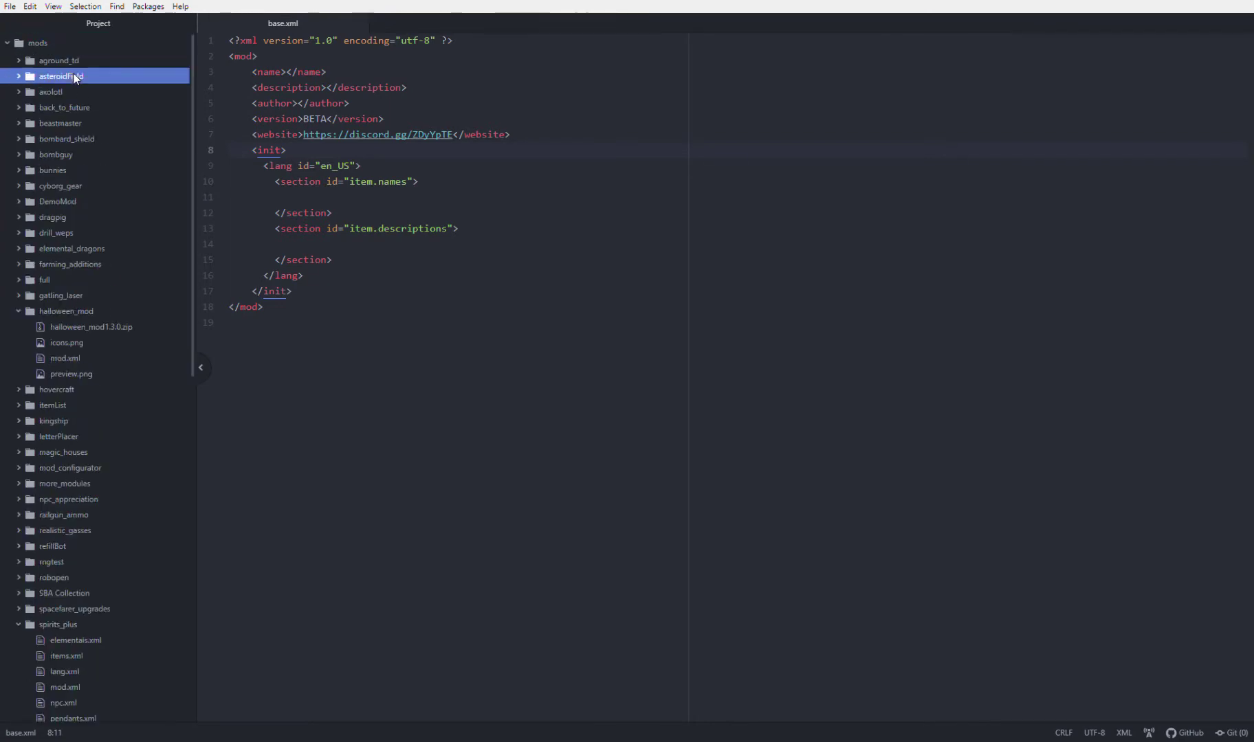
pyautogui.click(46, 281)
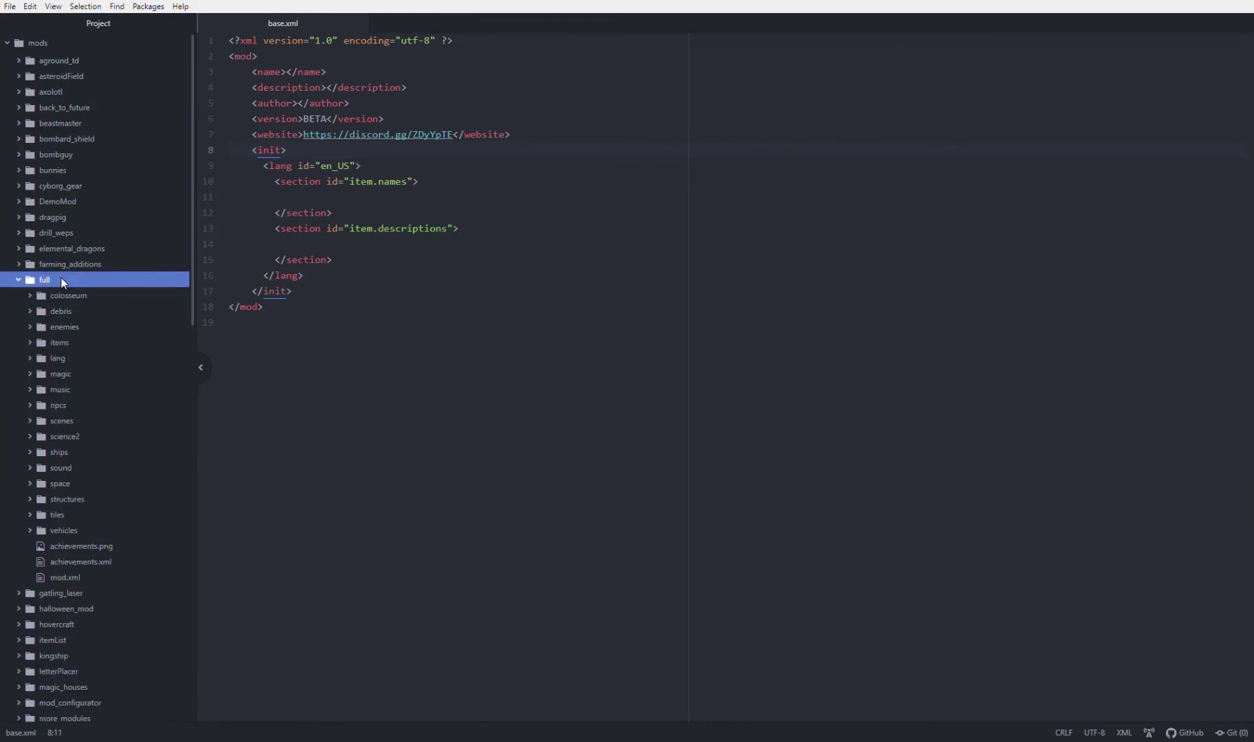
pyautogui.moveTo(86, 458)
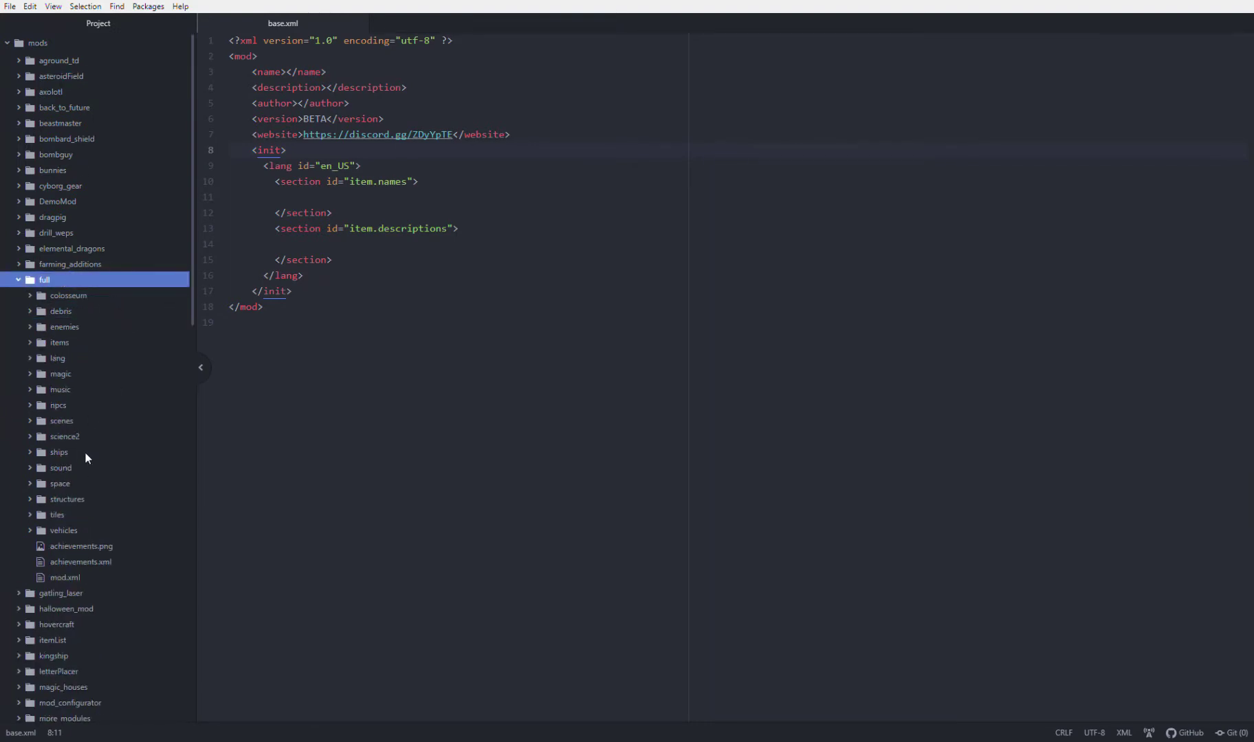
pyautogui.scroll(-3)
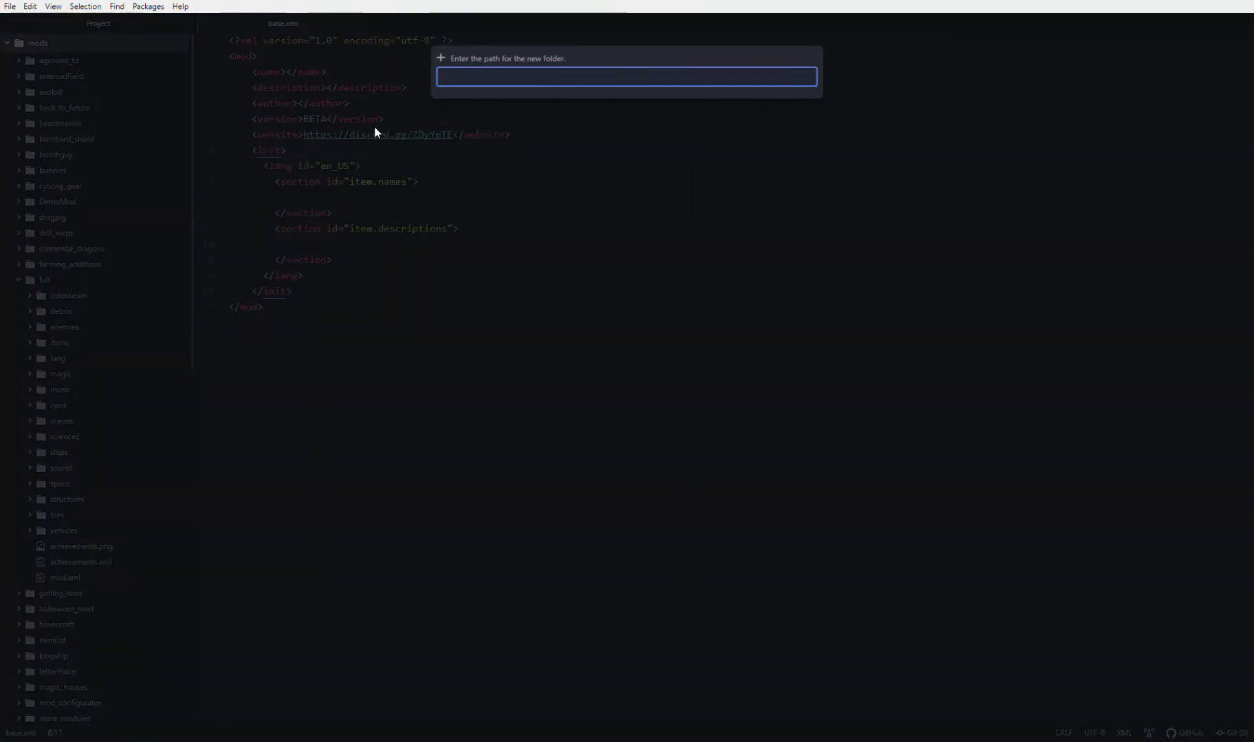
# Create a new folder named Example under mods.
pyautogui.write('M')
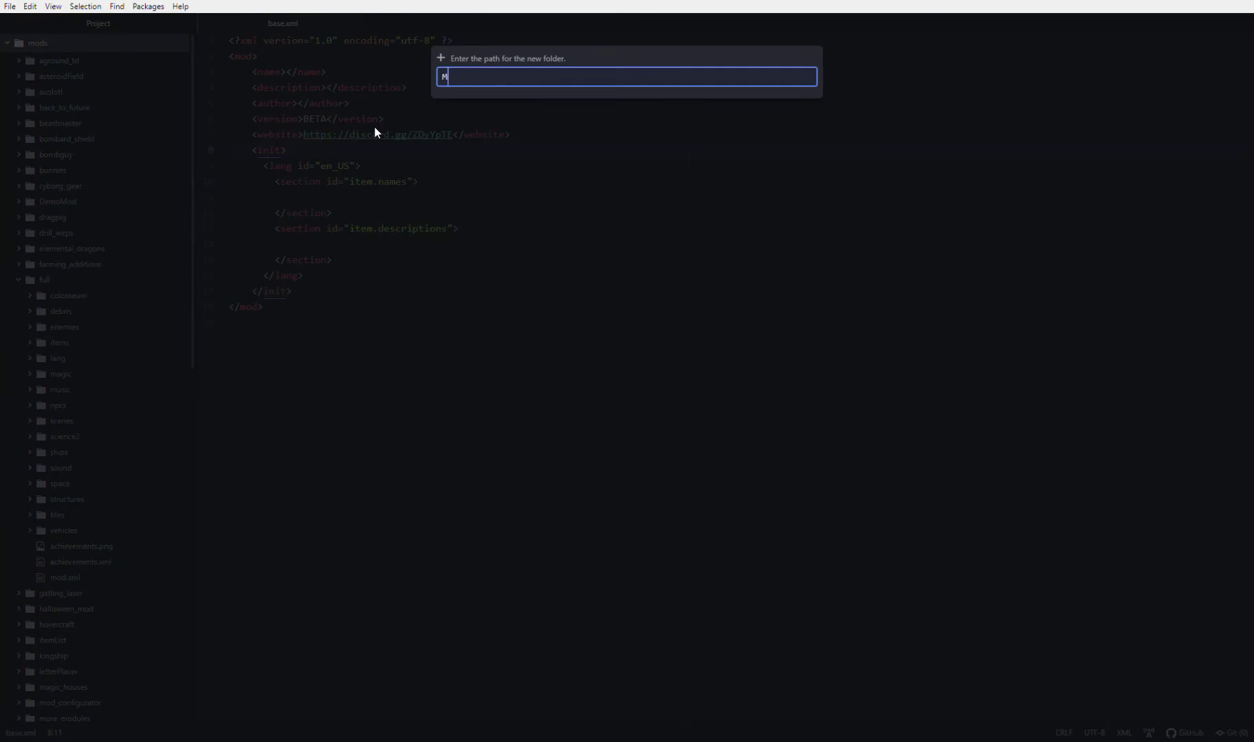
pyautogui.write('Example')
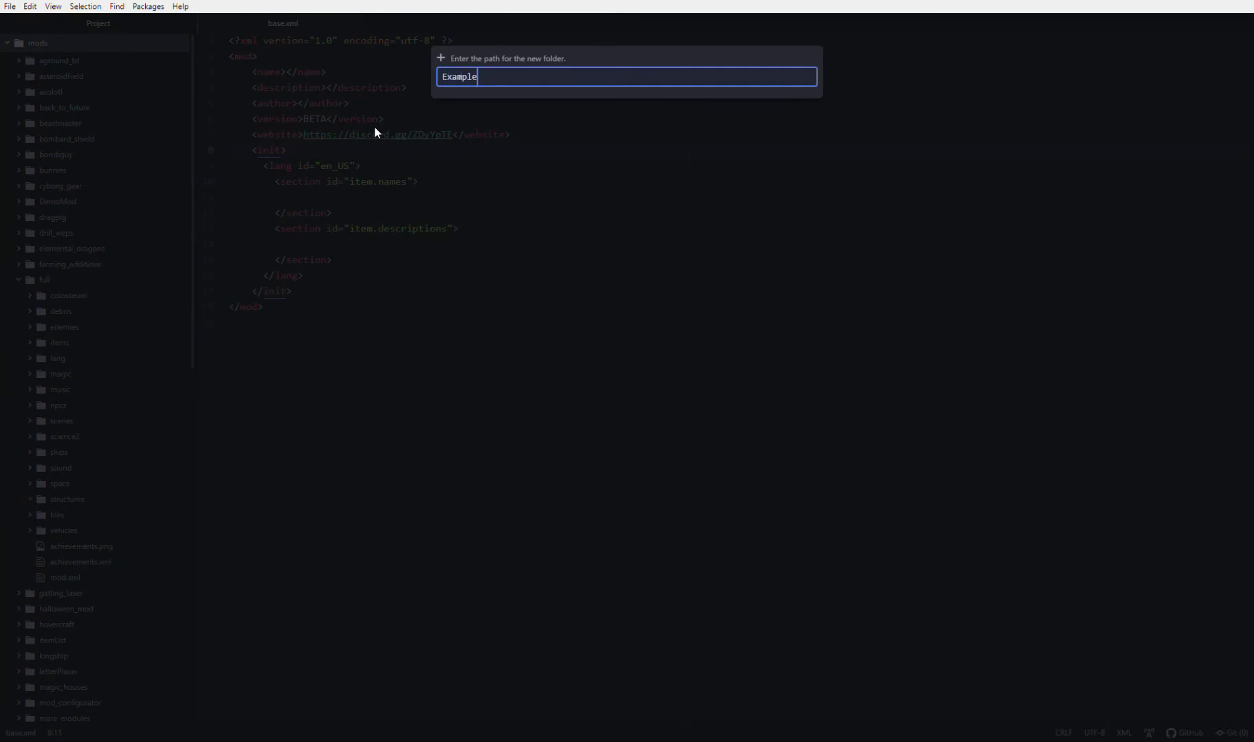
pyautogui.press('enter')
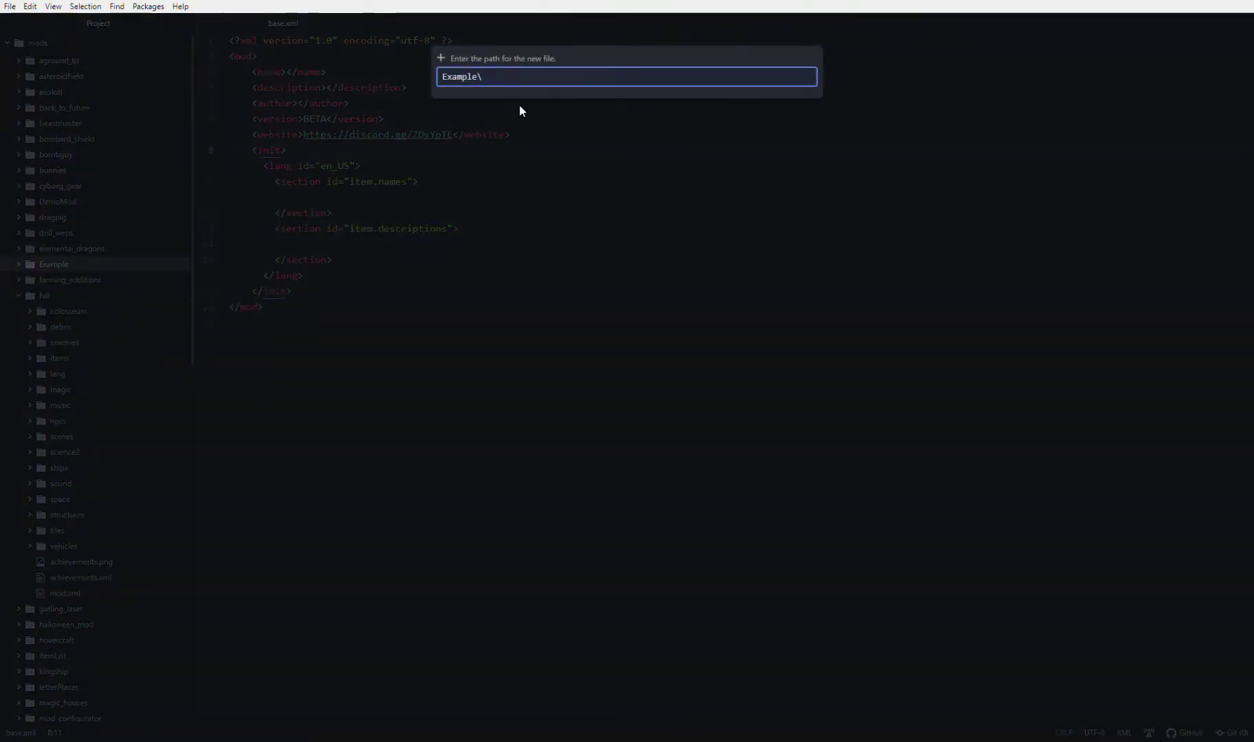
# Create a new file at Example\mod.xml holding the base mod skeleton.
pyautogui.write('mo')
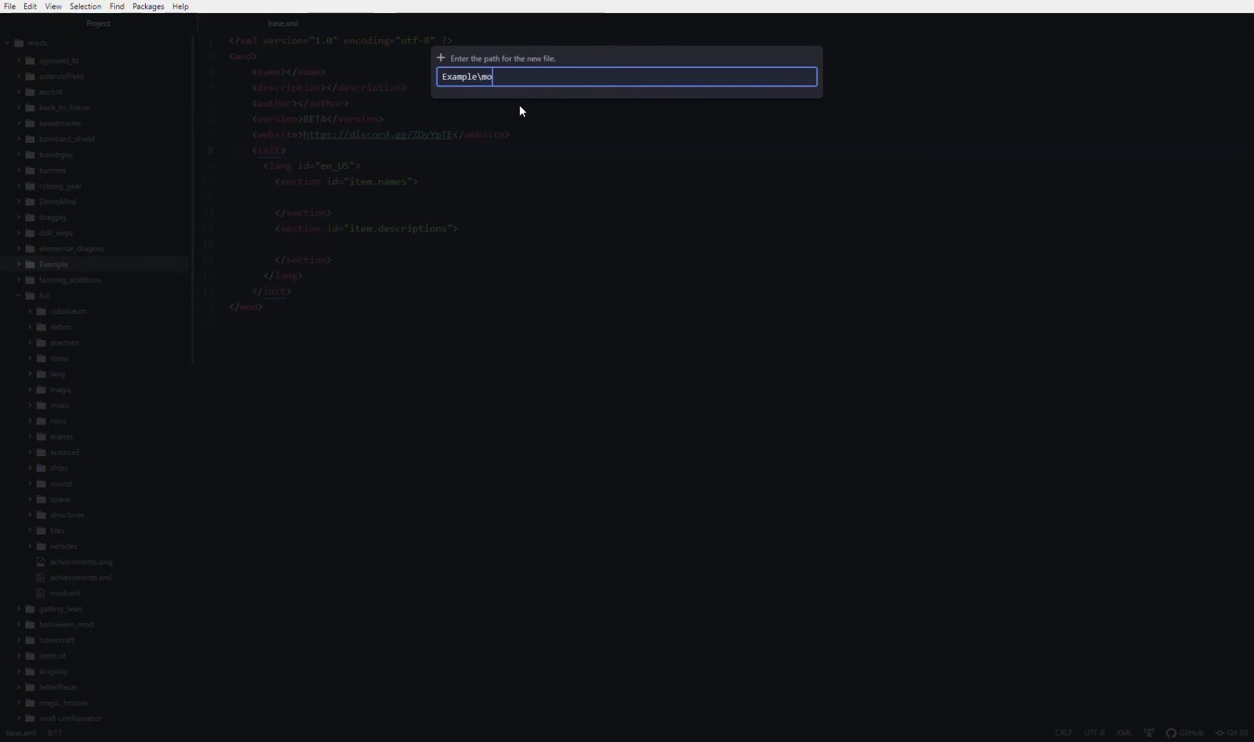
pyautogui.write('d.xml')
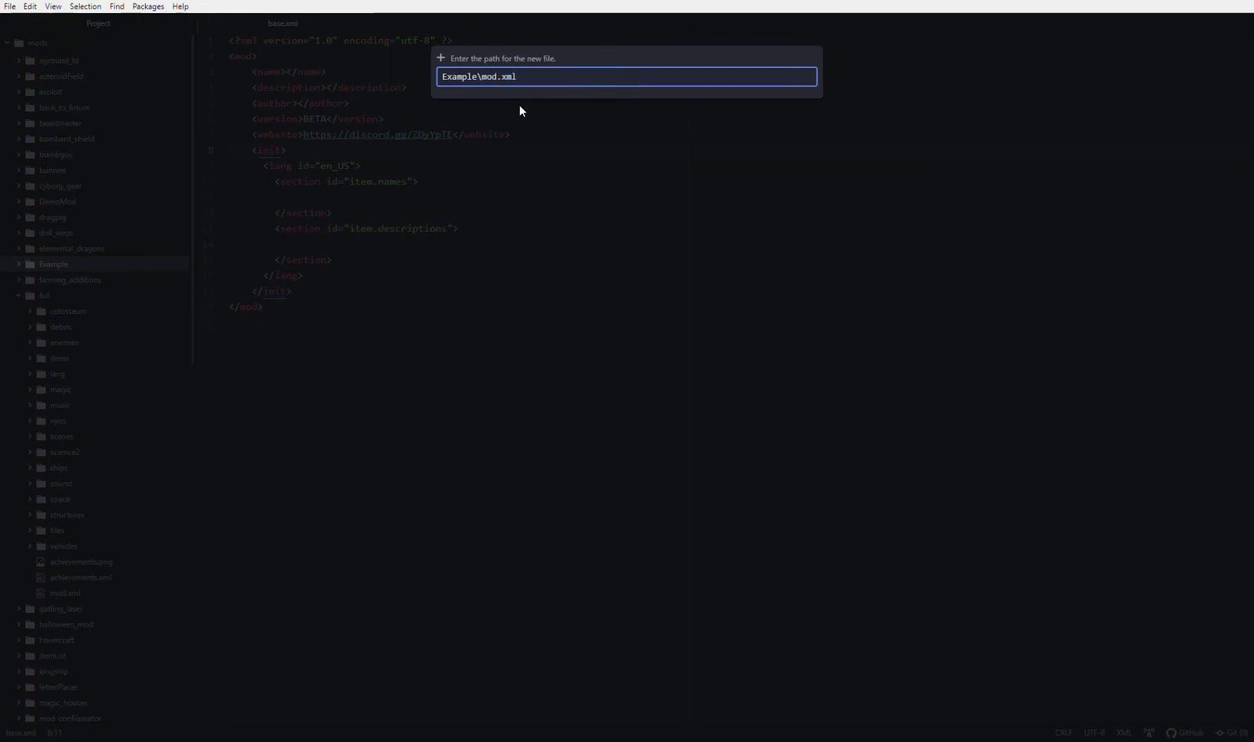
pyautogui.doubleClick(496, 76)
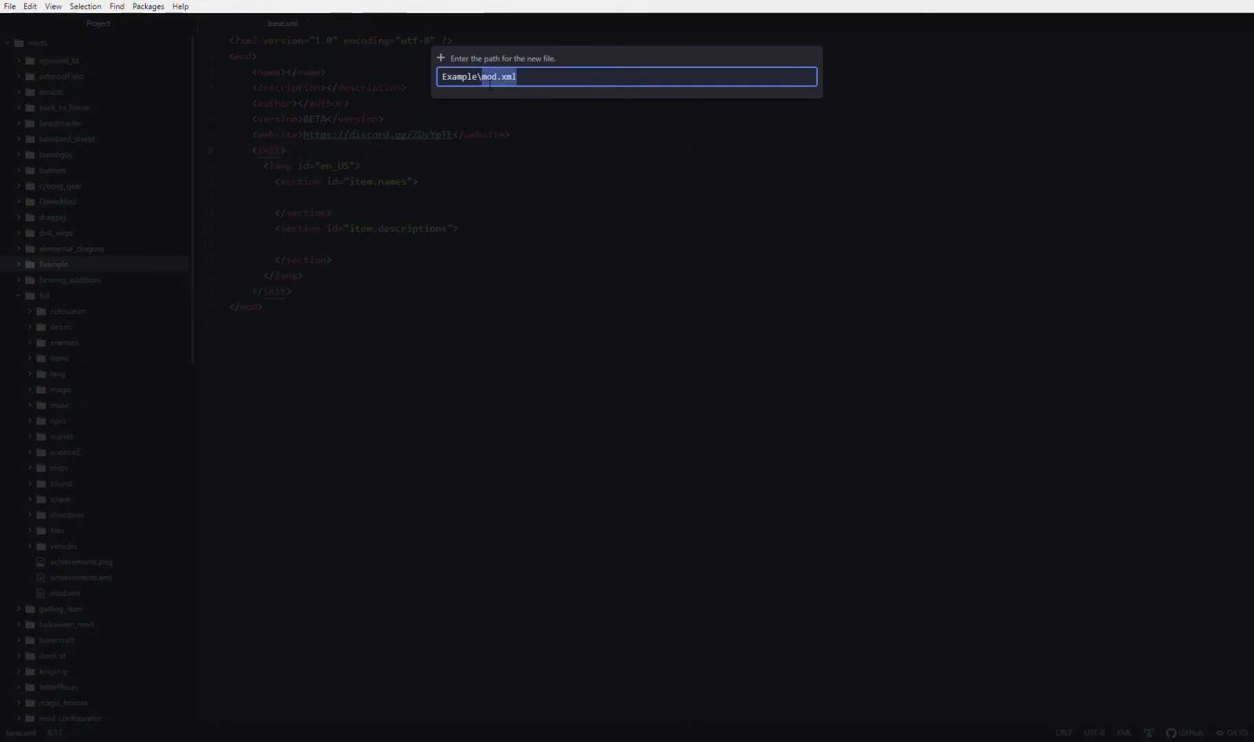
pyautogui.press('enter')
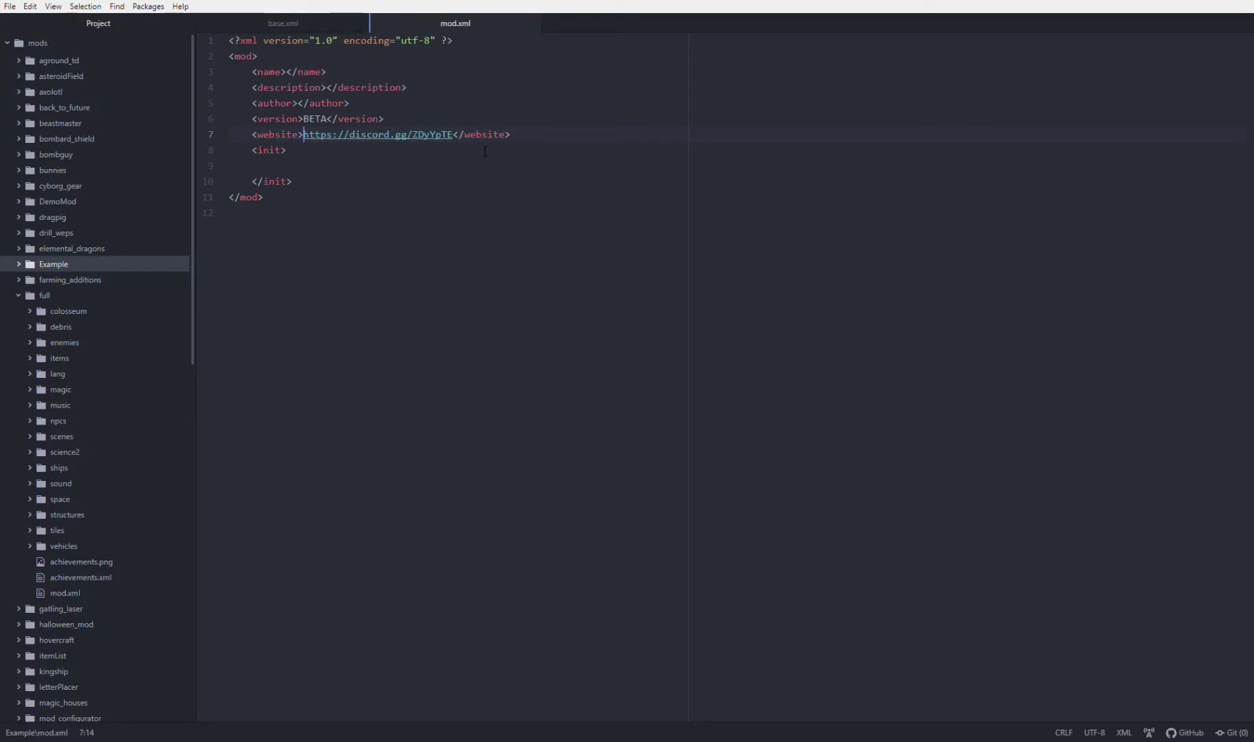
pyautogui.moveTo(310, 29)
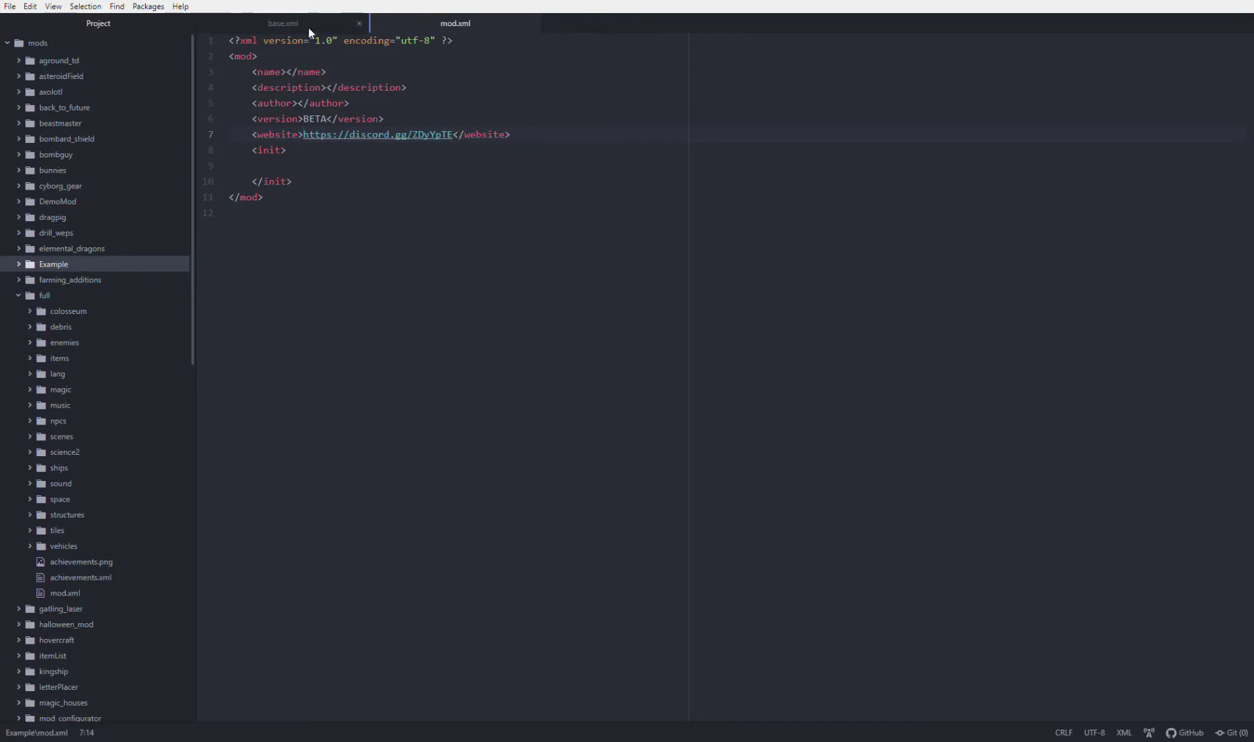
# Compare the new mod.xml against base.xml's full template and return to mod.xml.
pyautogui.click(282, 22)
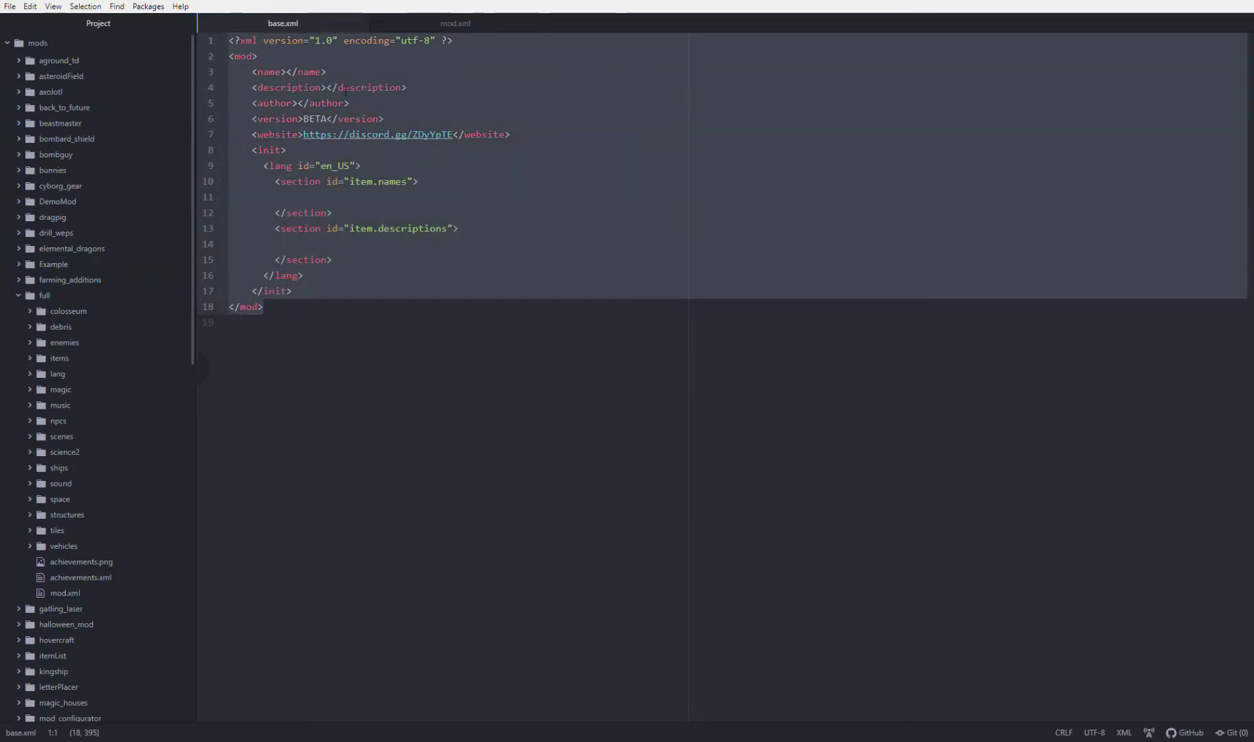
pyautogui.click(454, 22)
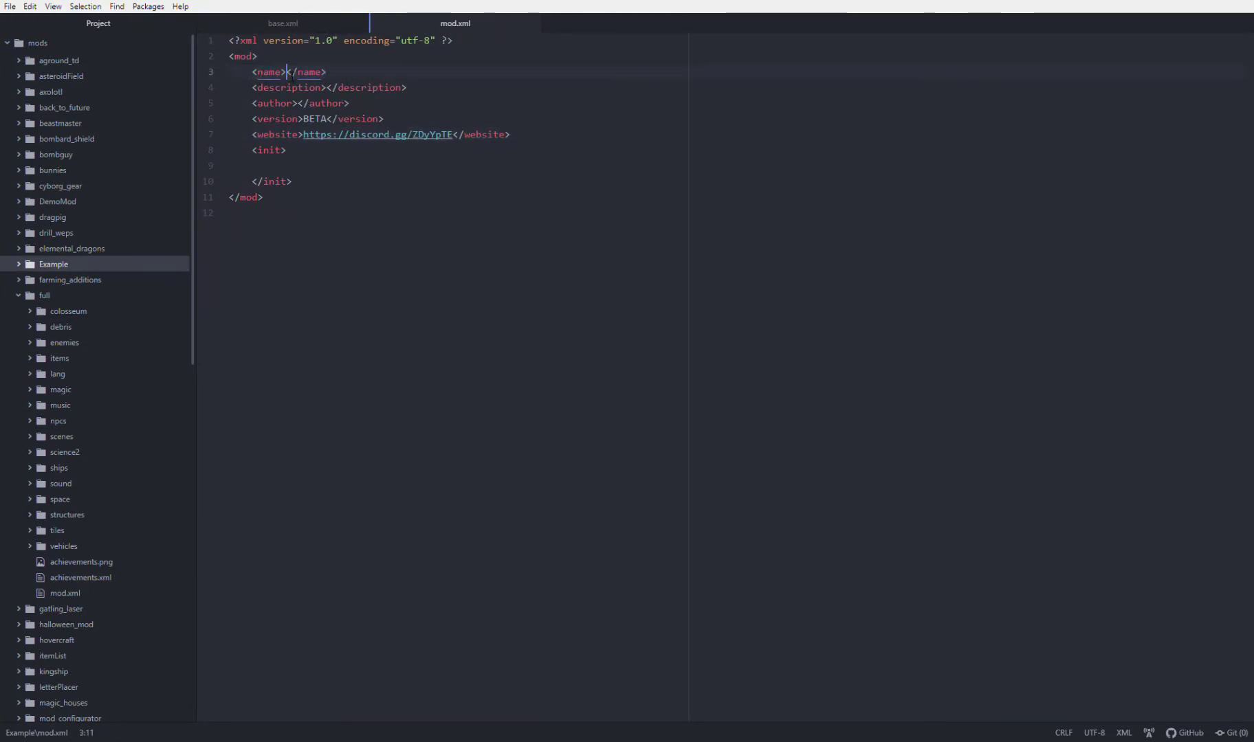
# Fill mod.xml's name with Example Mod, description 'example mod for this video' and author Airom.
pyautogui.write('Example Mod')
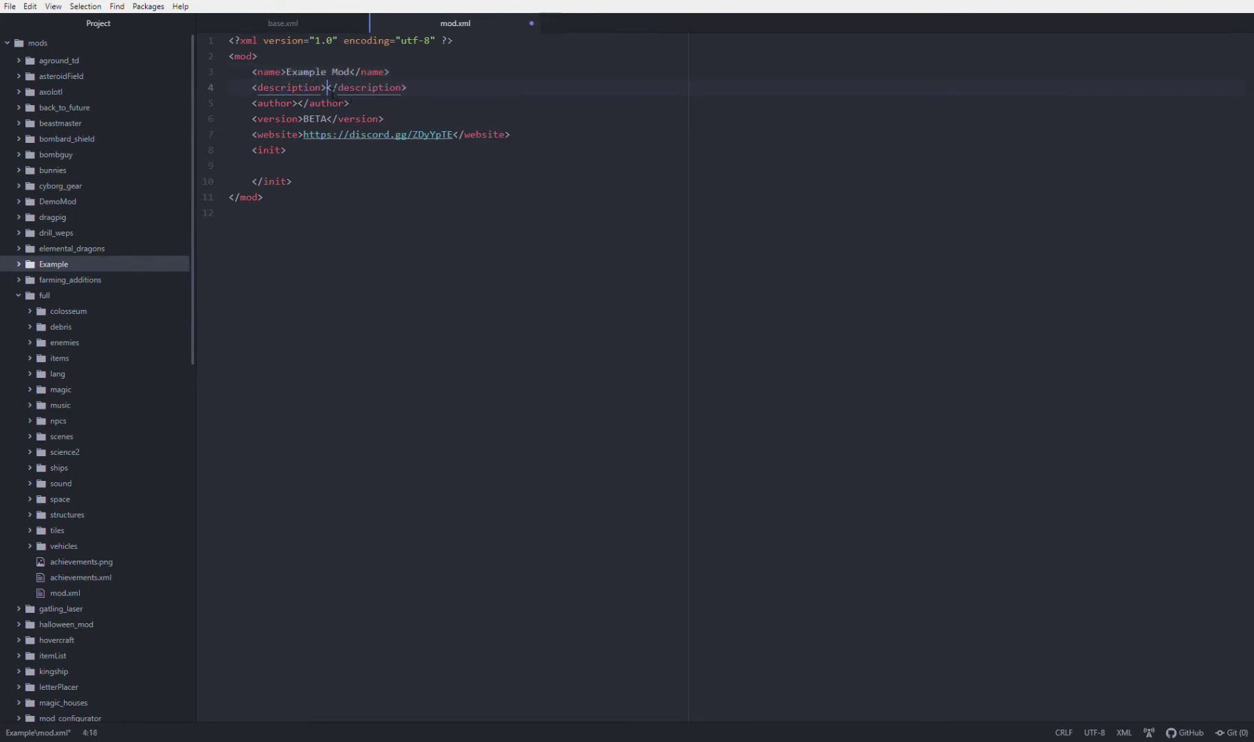
pyautogui.write('e')
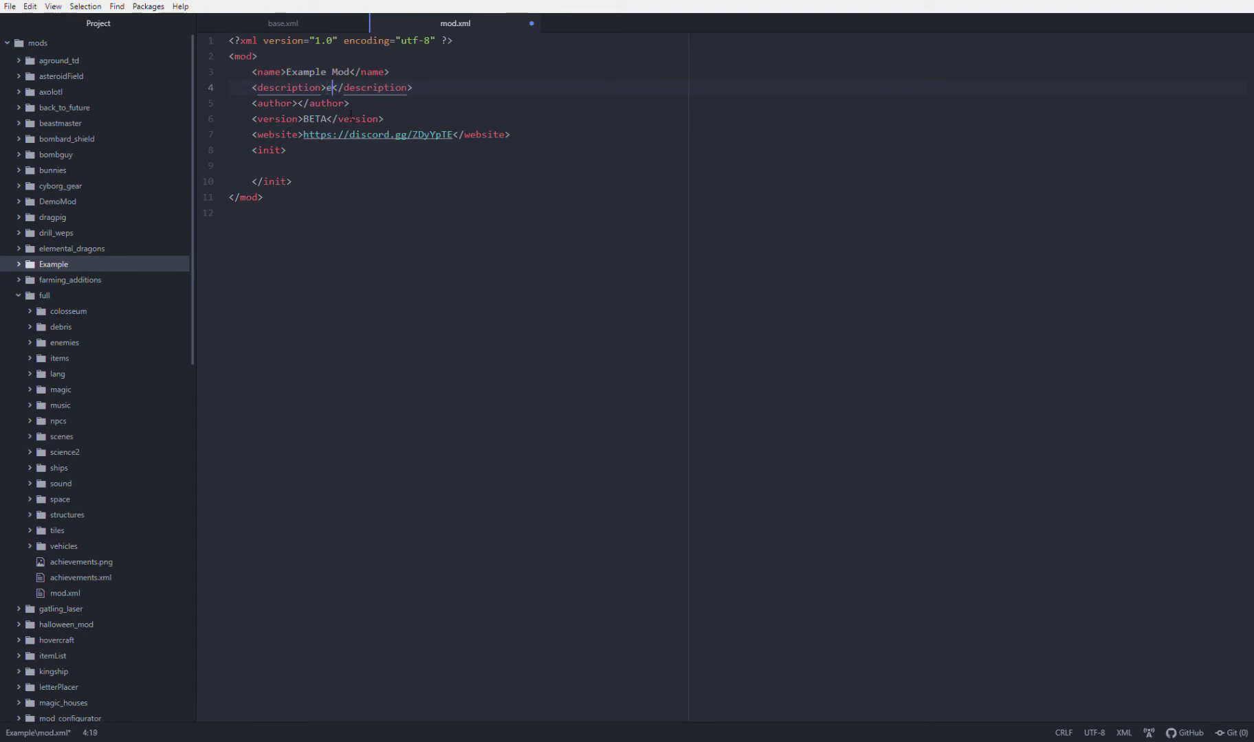
pyautogui.write('example mod for this')
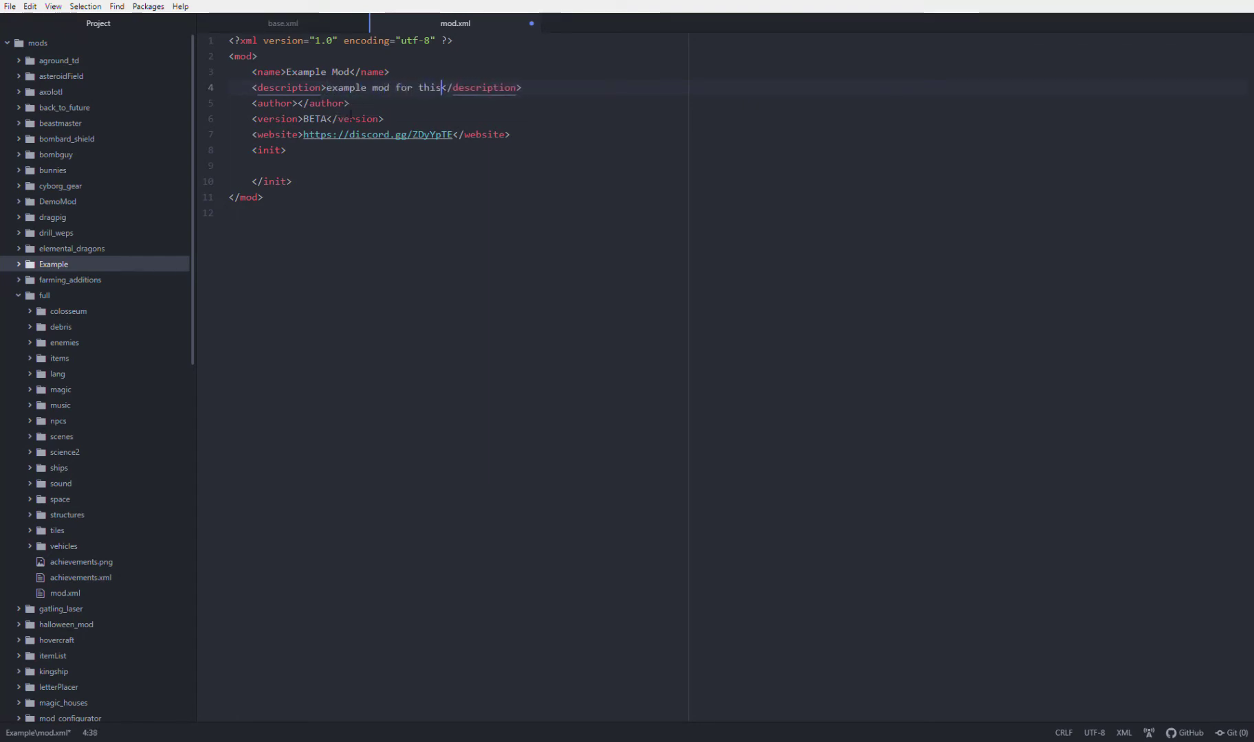
pyautogui.write('video')
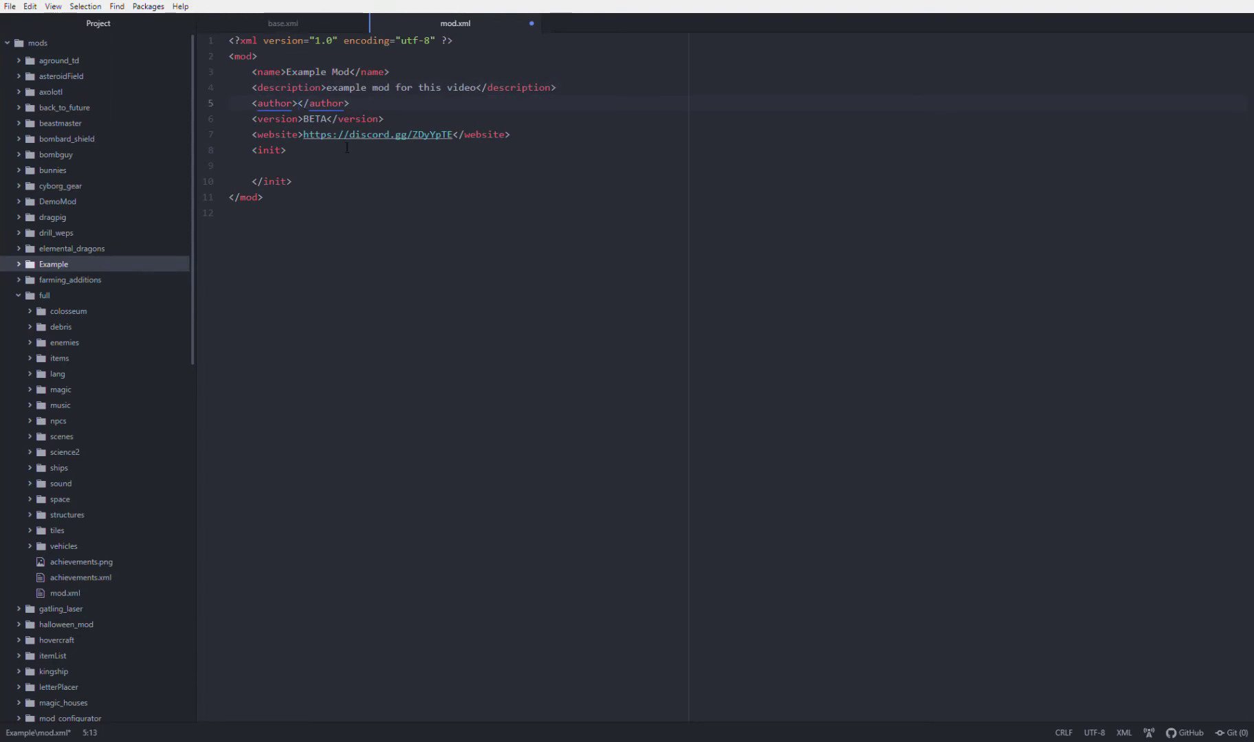
pyautogui.write('Airom')
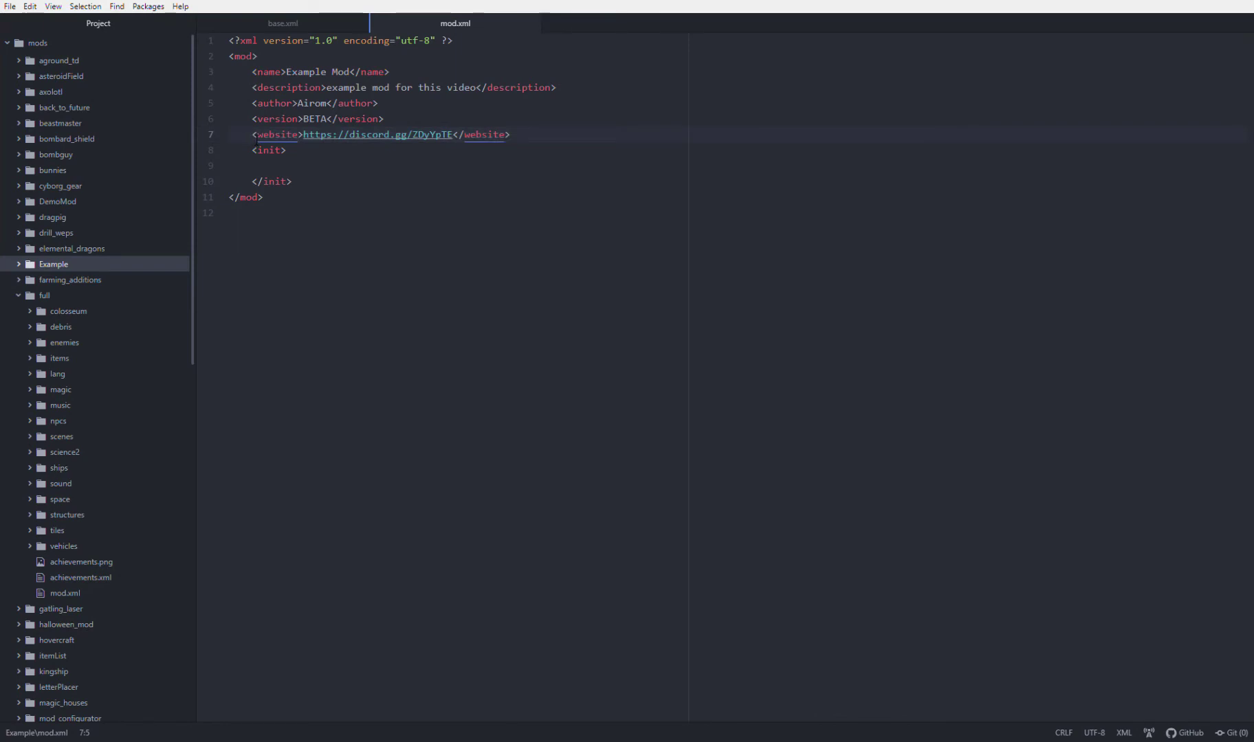
# Start a new element on the blank line inside the init section.
pyautogui.click(296, 135)
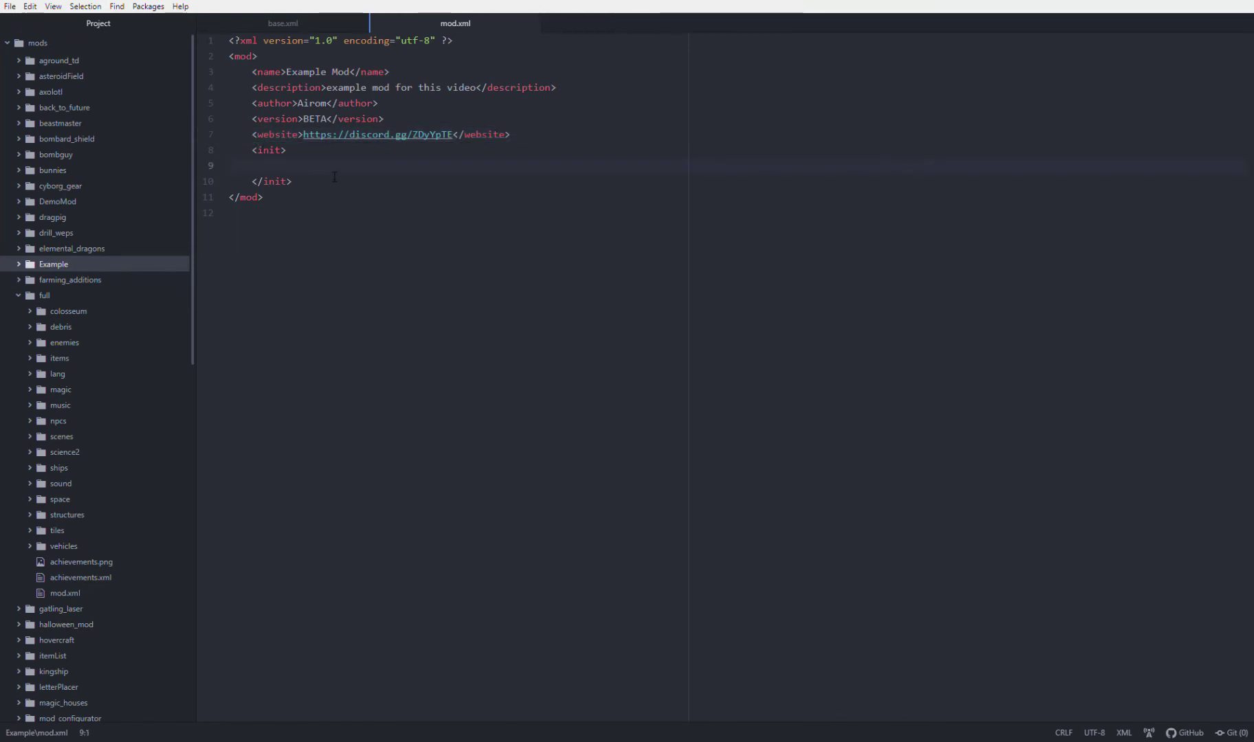
pyautogui.write('<code />')
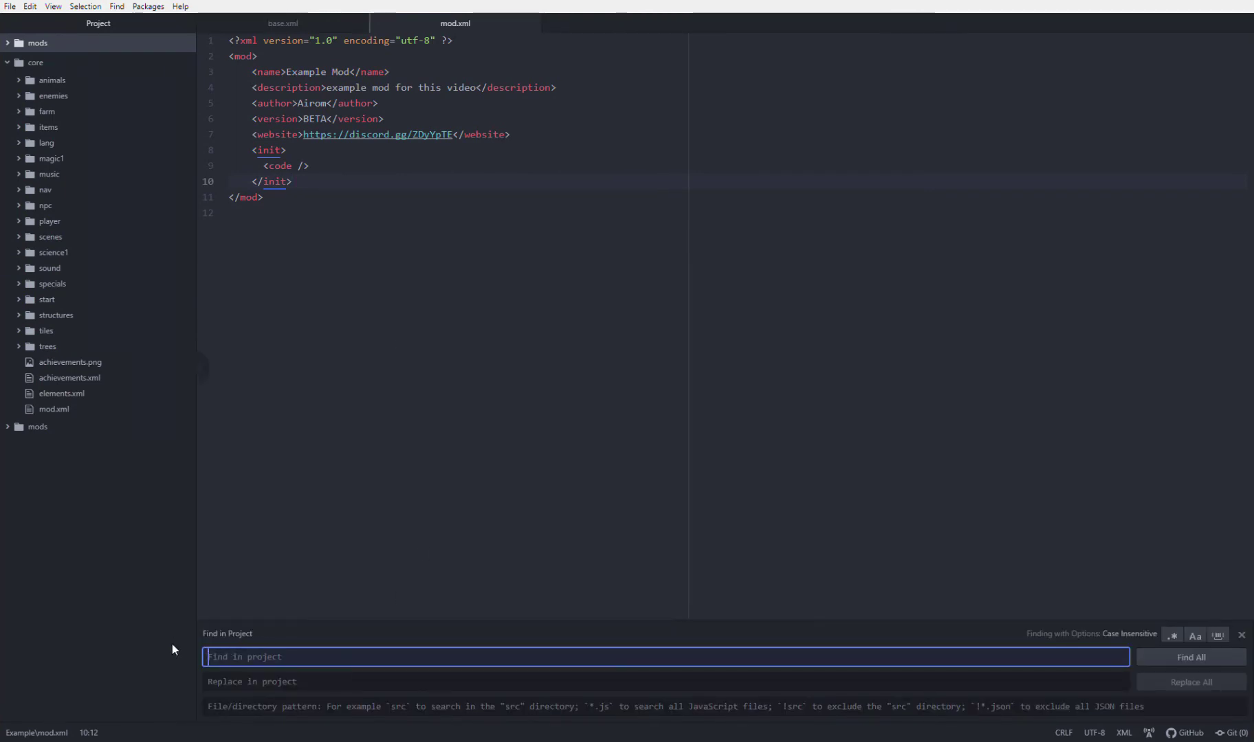
# Search the whole project for <item, listing 4999 results across 332 mod files.
pyautogui.write('<')
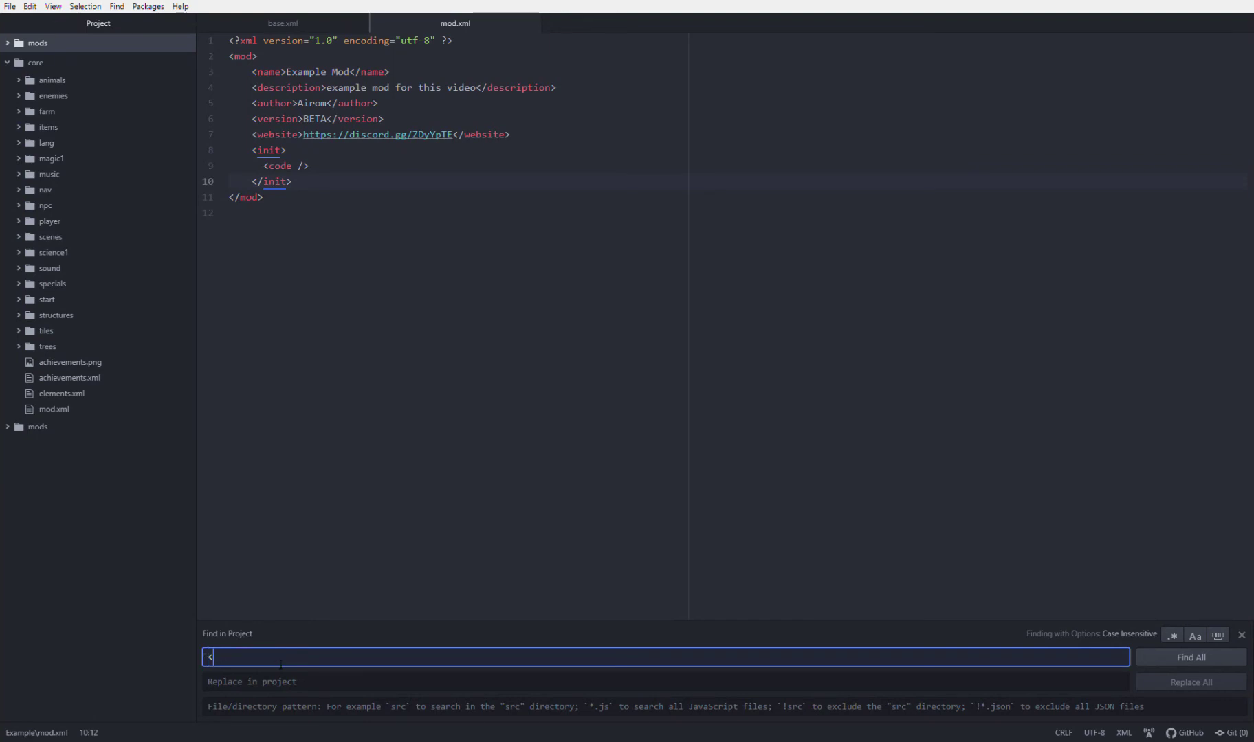
pyautogui.write('item')
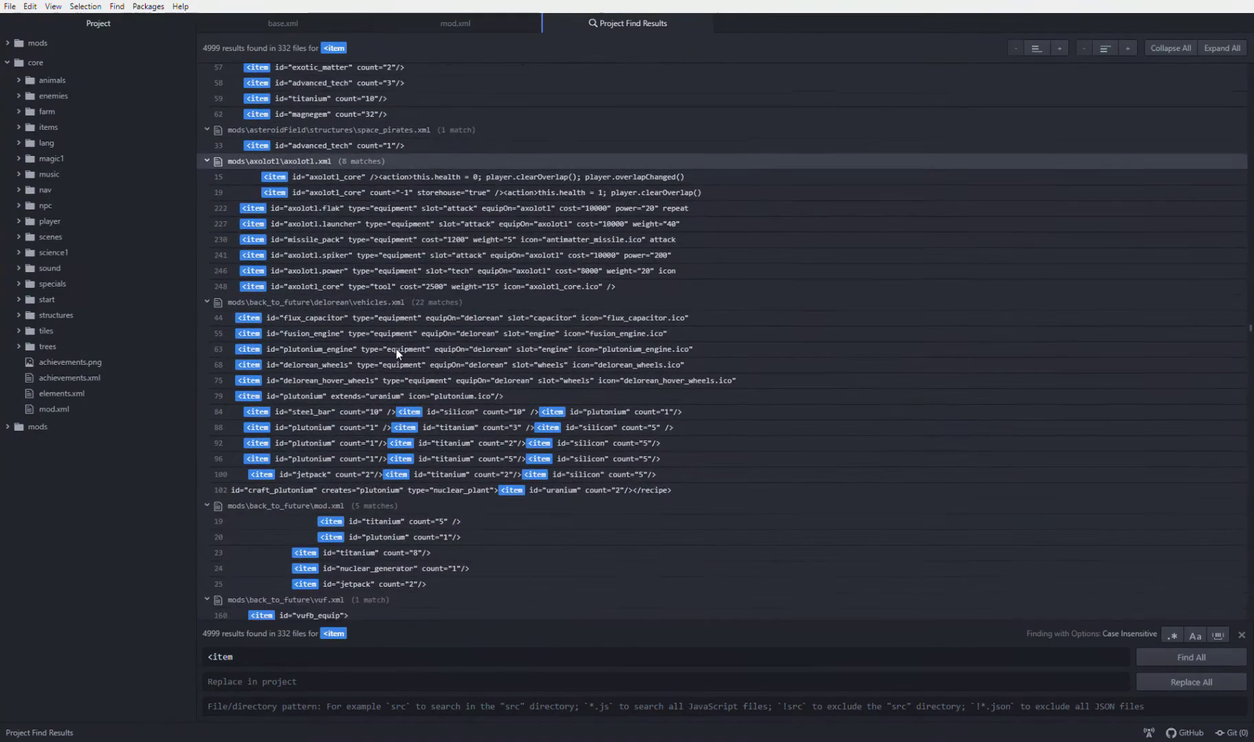
# Narrow the project search to <item id="wood", giving 138 results in 50 files.
pyautogui.scroll(-3)
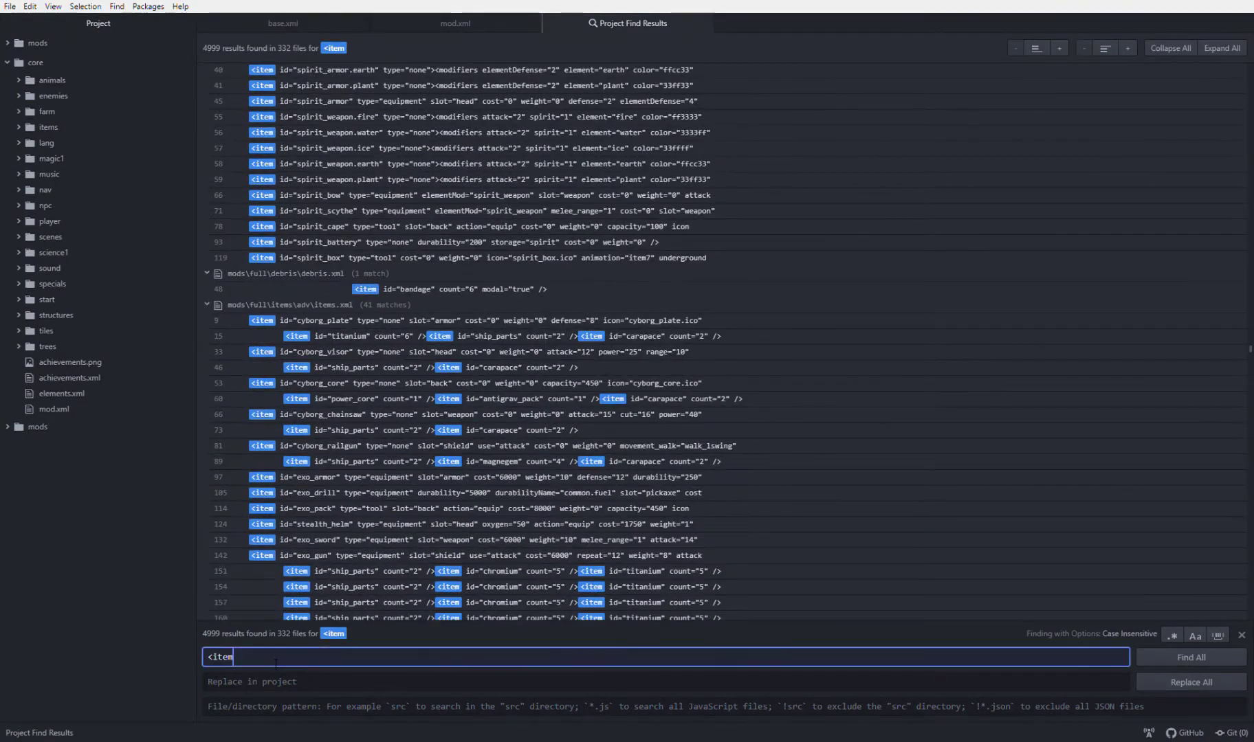
pyautogui.write('id="wood')
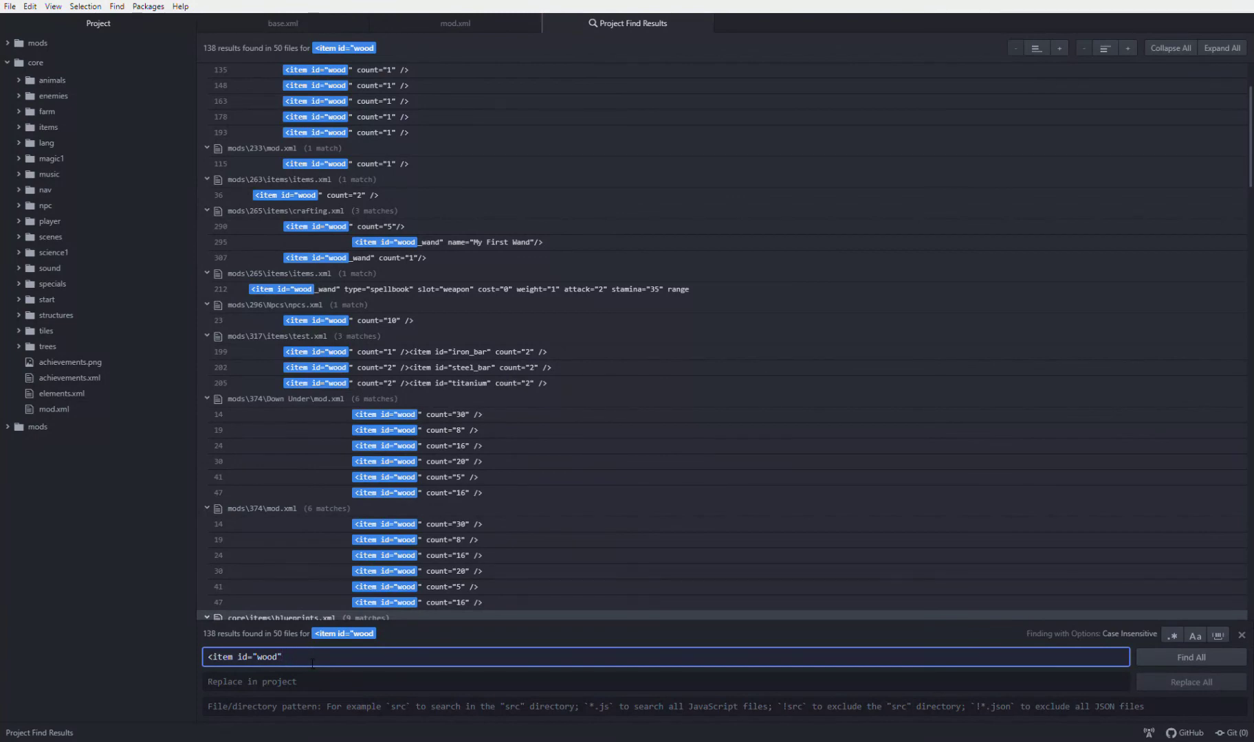
pyautogui.click(1189, 658)
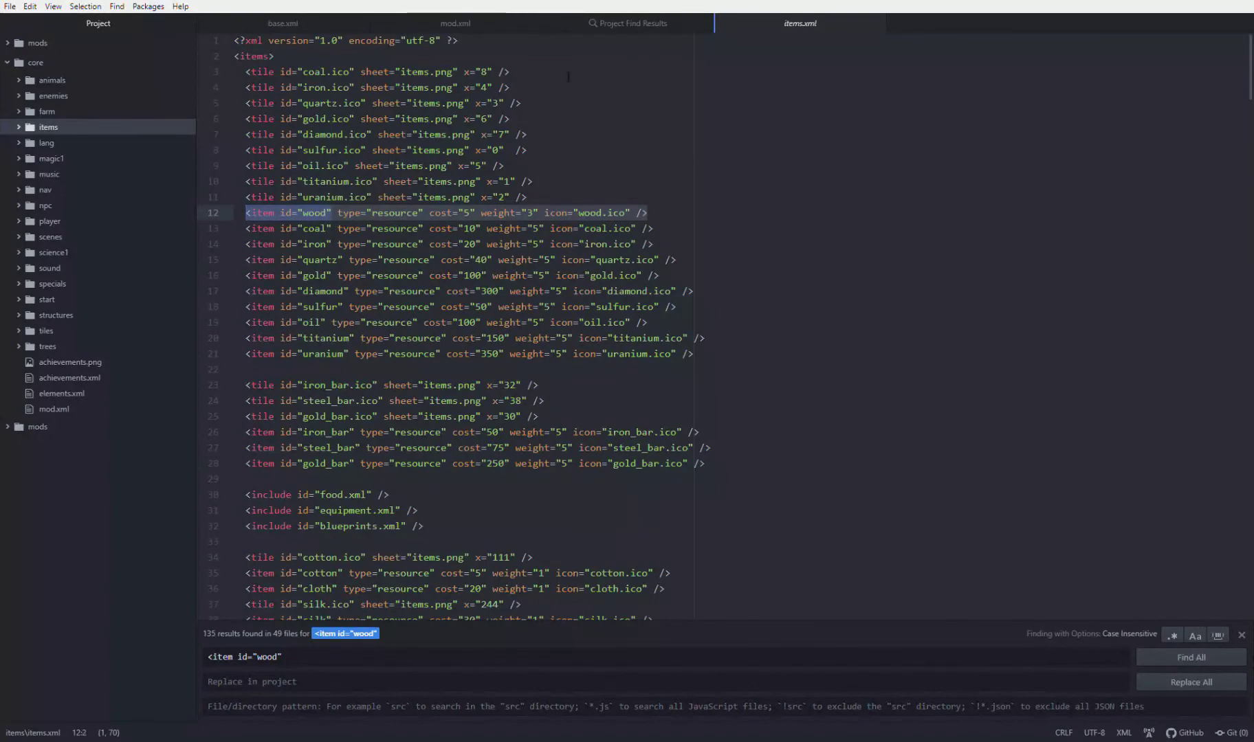
# Return to Example\mod.xml while core's items.xml stays open in another tab.
pyautogui.click(453, 22)
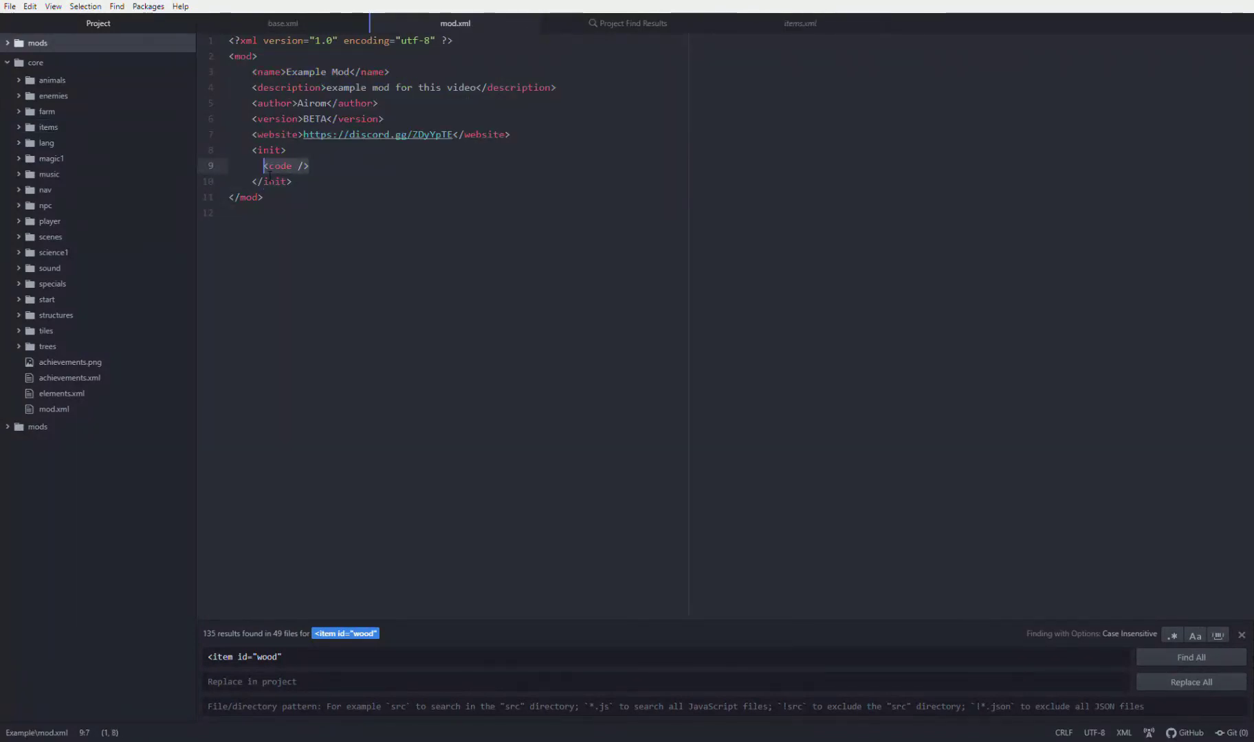